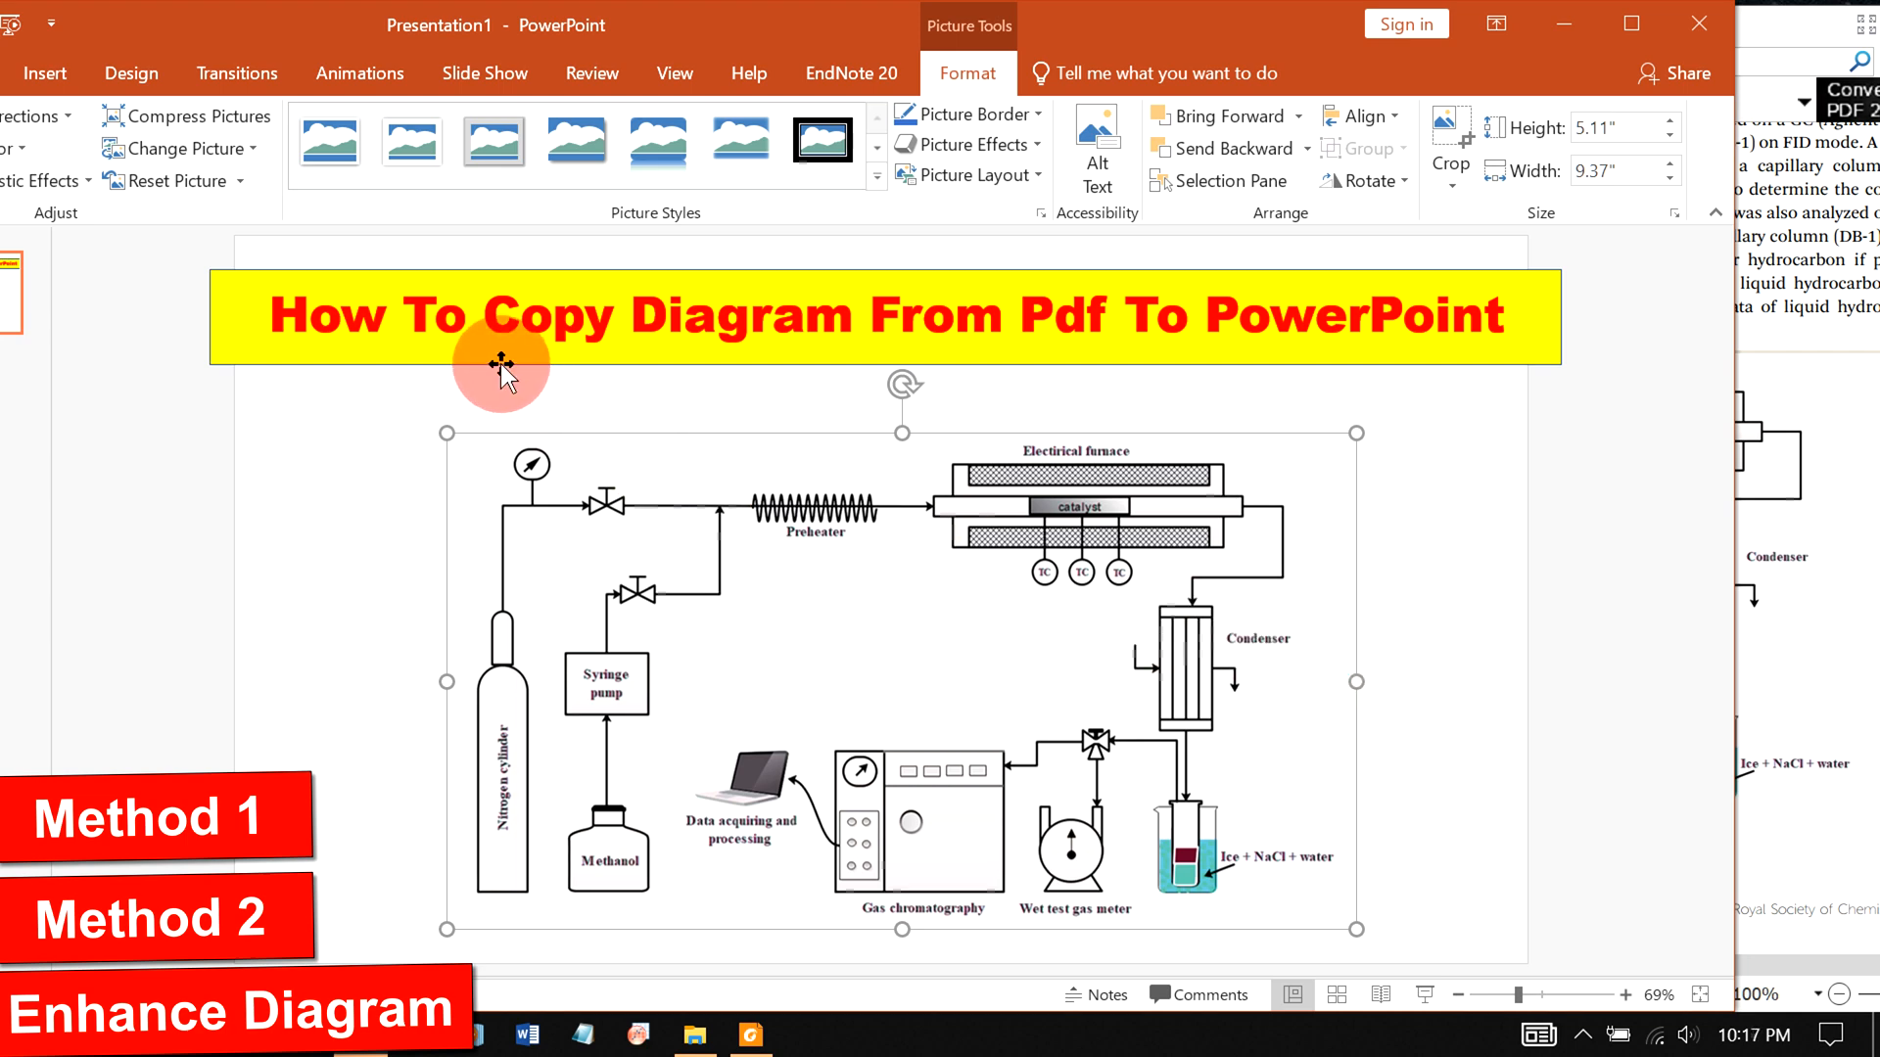
{"action": "mouse_move", "coordinate": [1823, 566]}
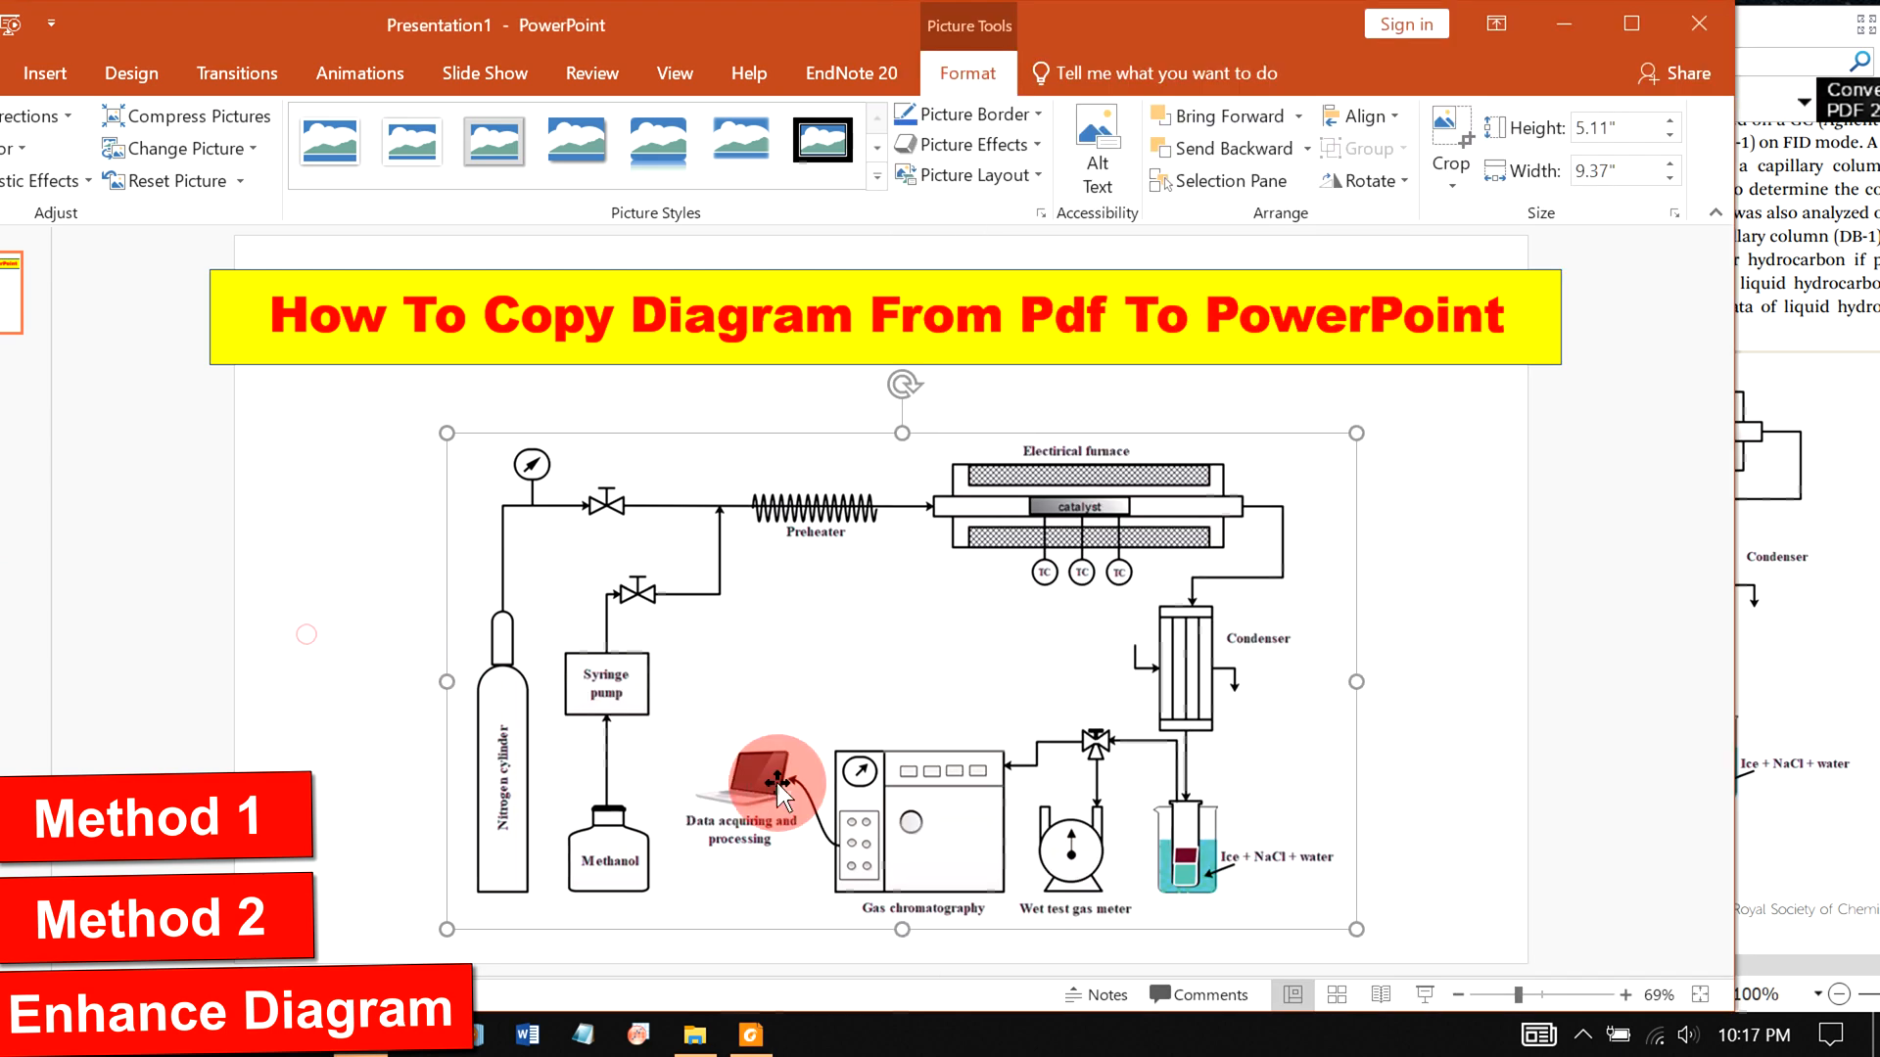
{"action": "mouse_move", "coordinate": [1803, 834]}
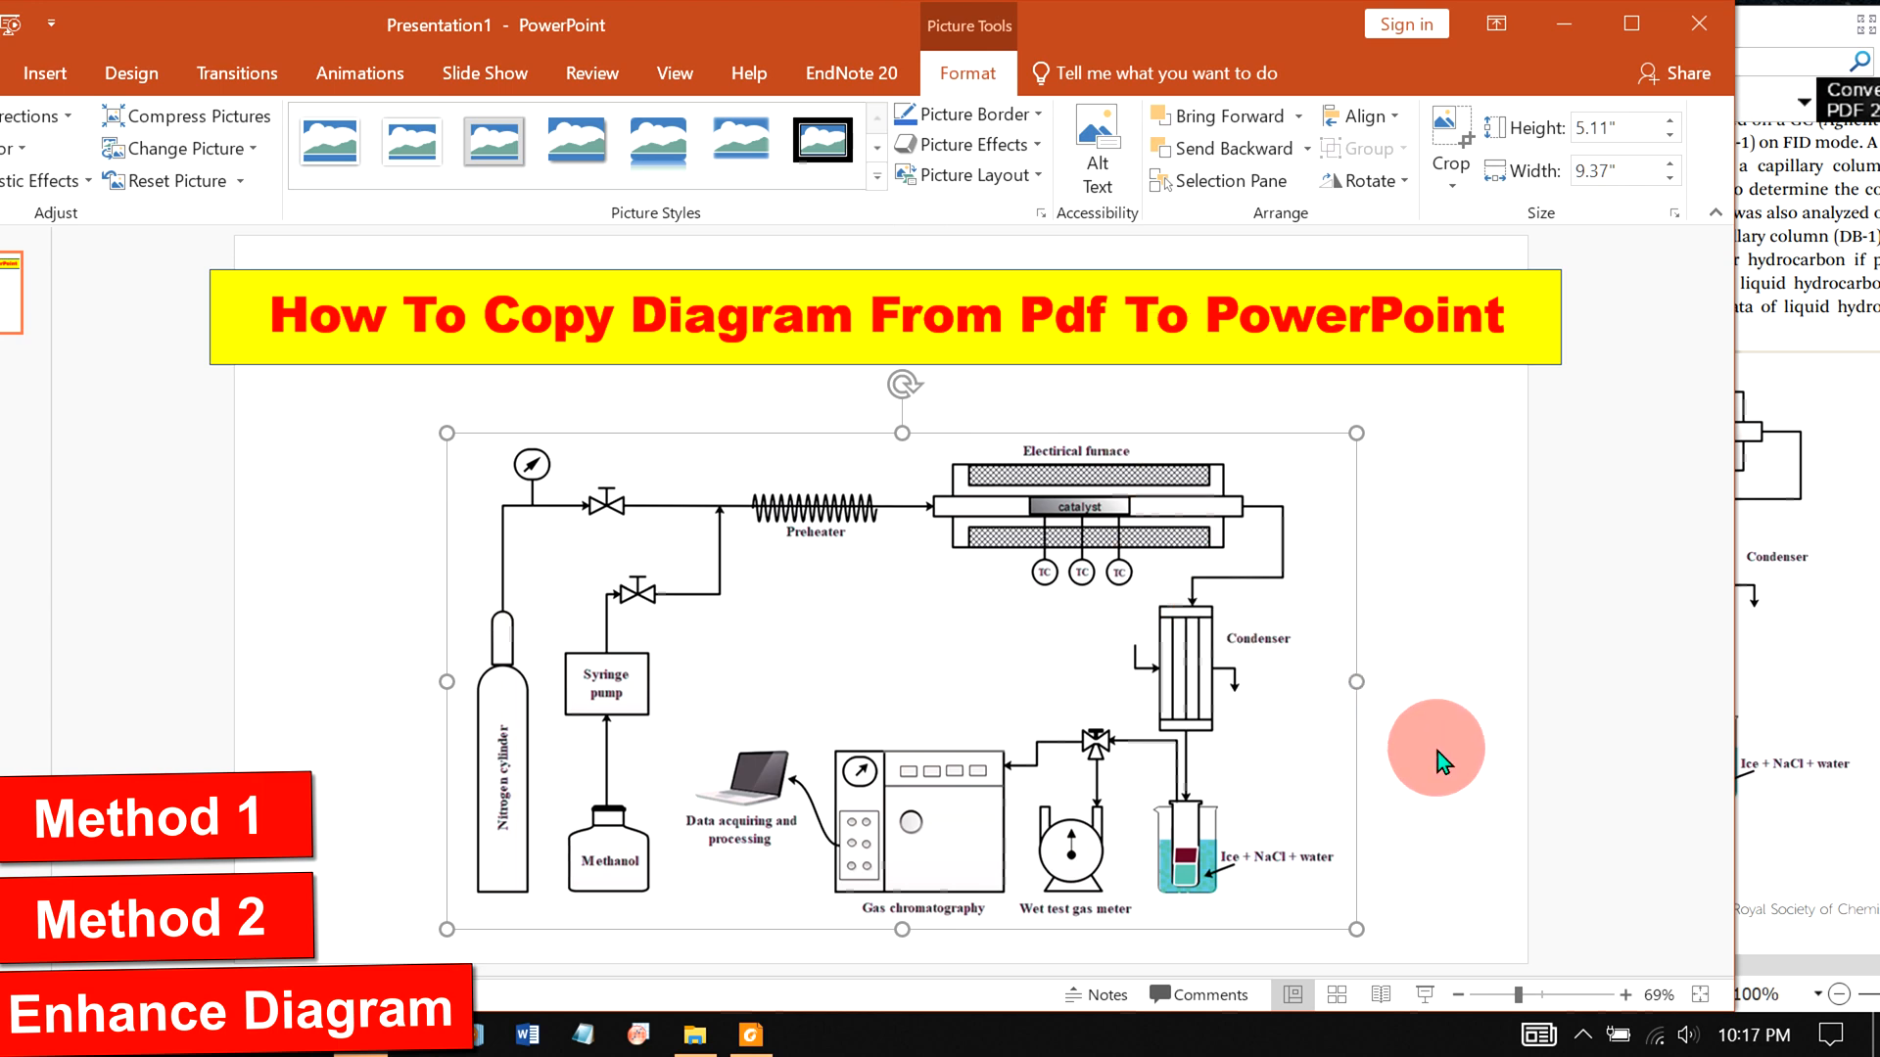
{"action": "mouse_move", "coordinate": [1024, 717]}
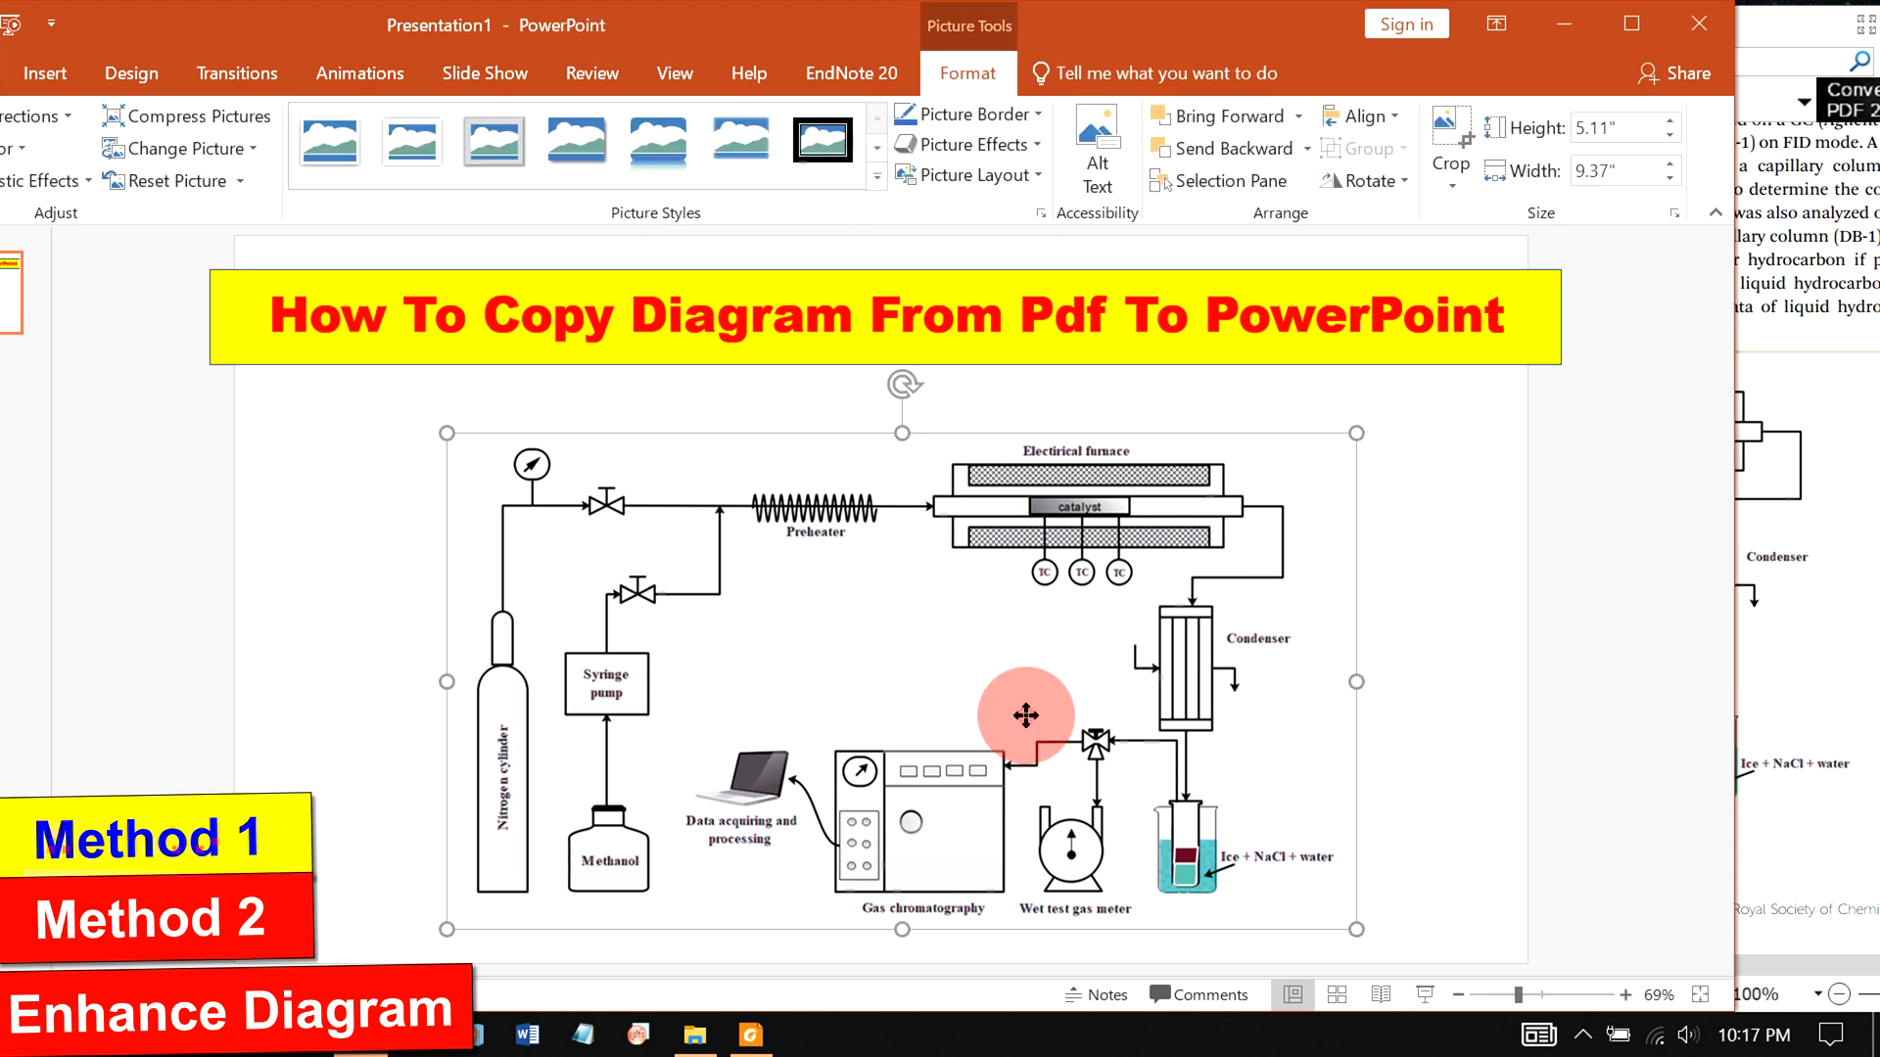
- Delete the old schematic, switch to the PDF and zoom in on the Fig. 1 lab-setup schematic
{"action": "key", "text": "delete"}
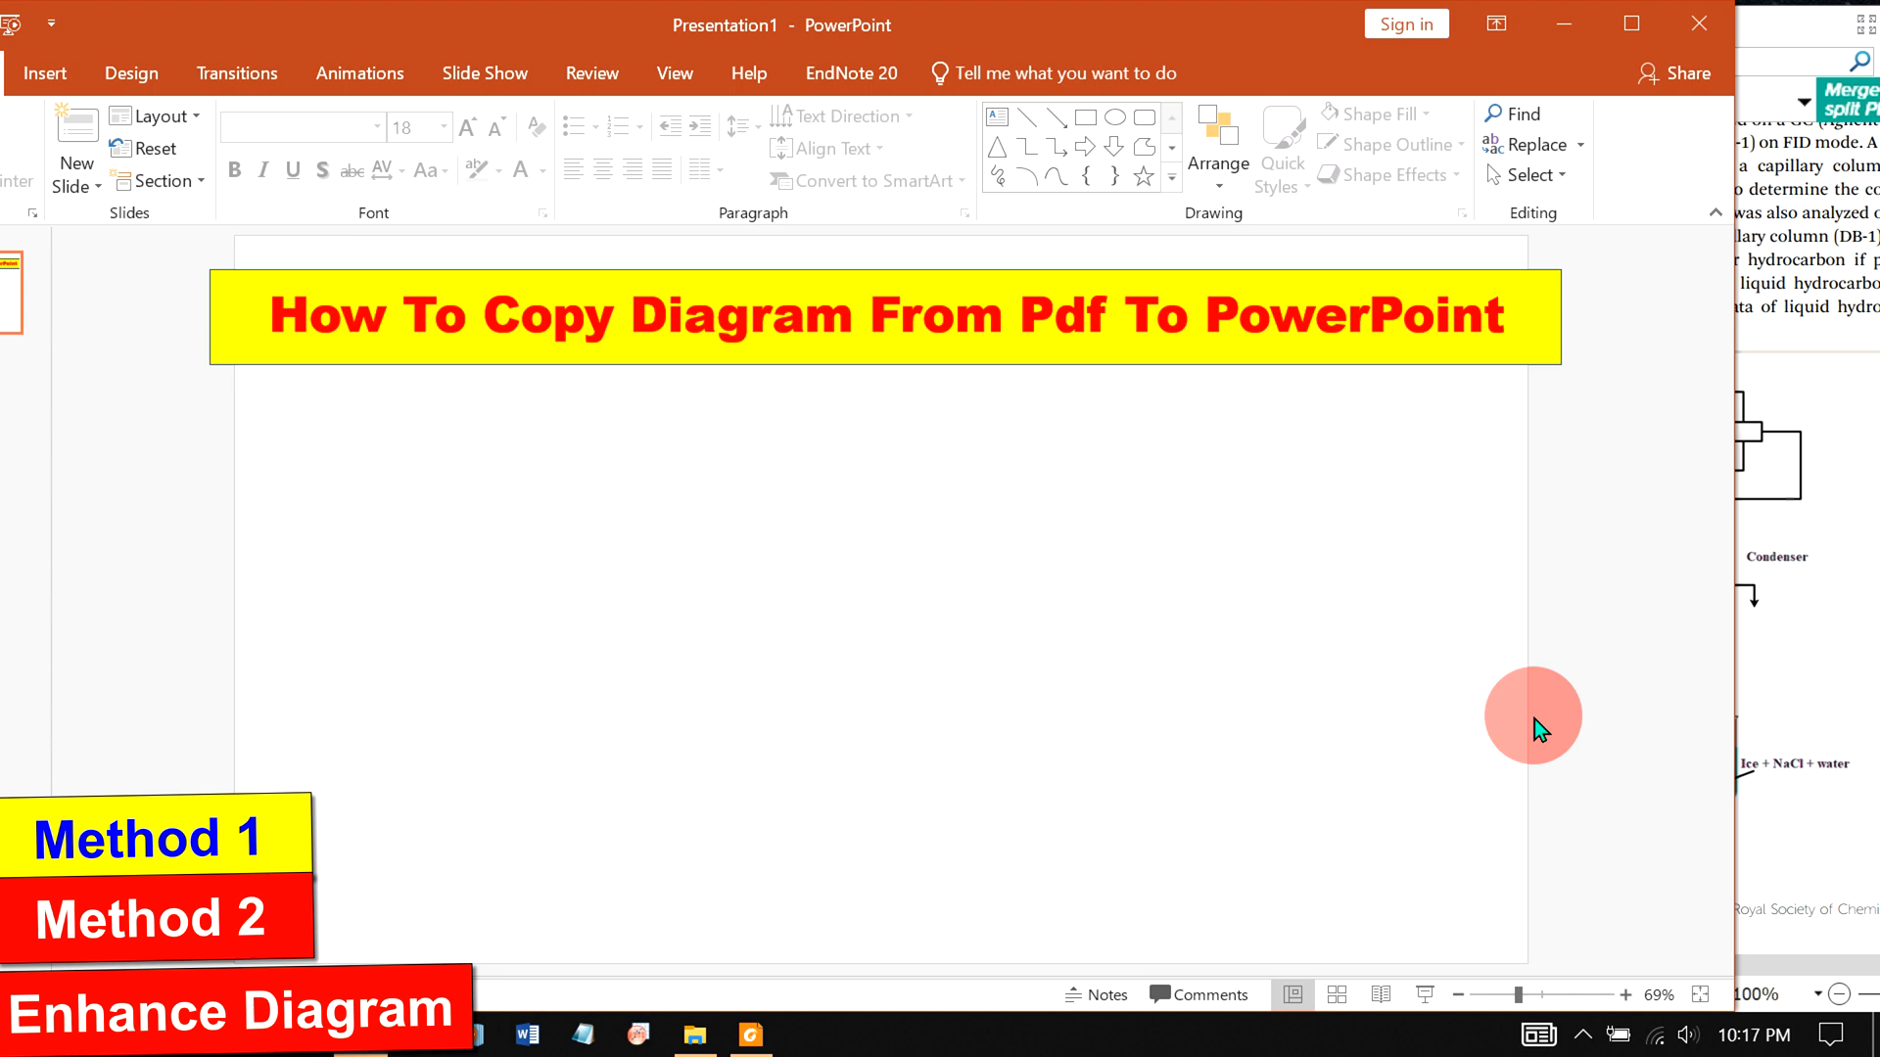
{"action": "left_click", "coordinate": [748, 1034]}
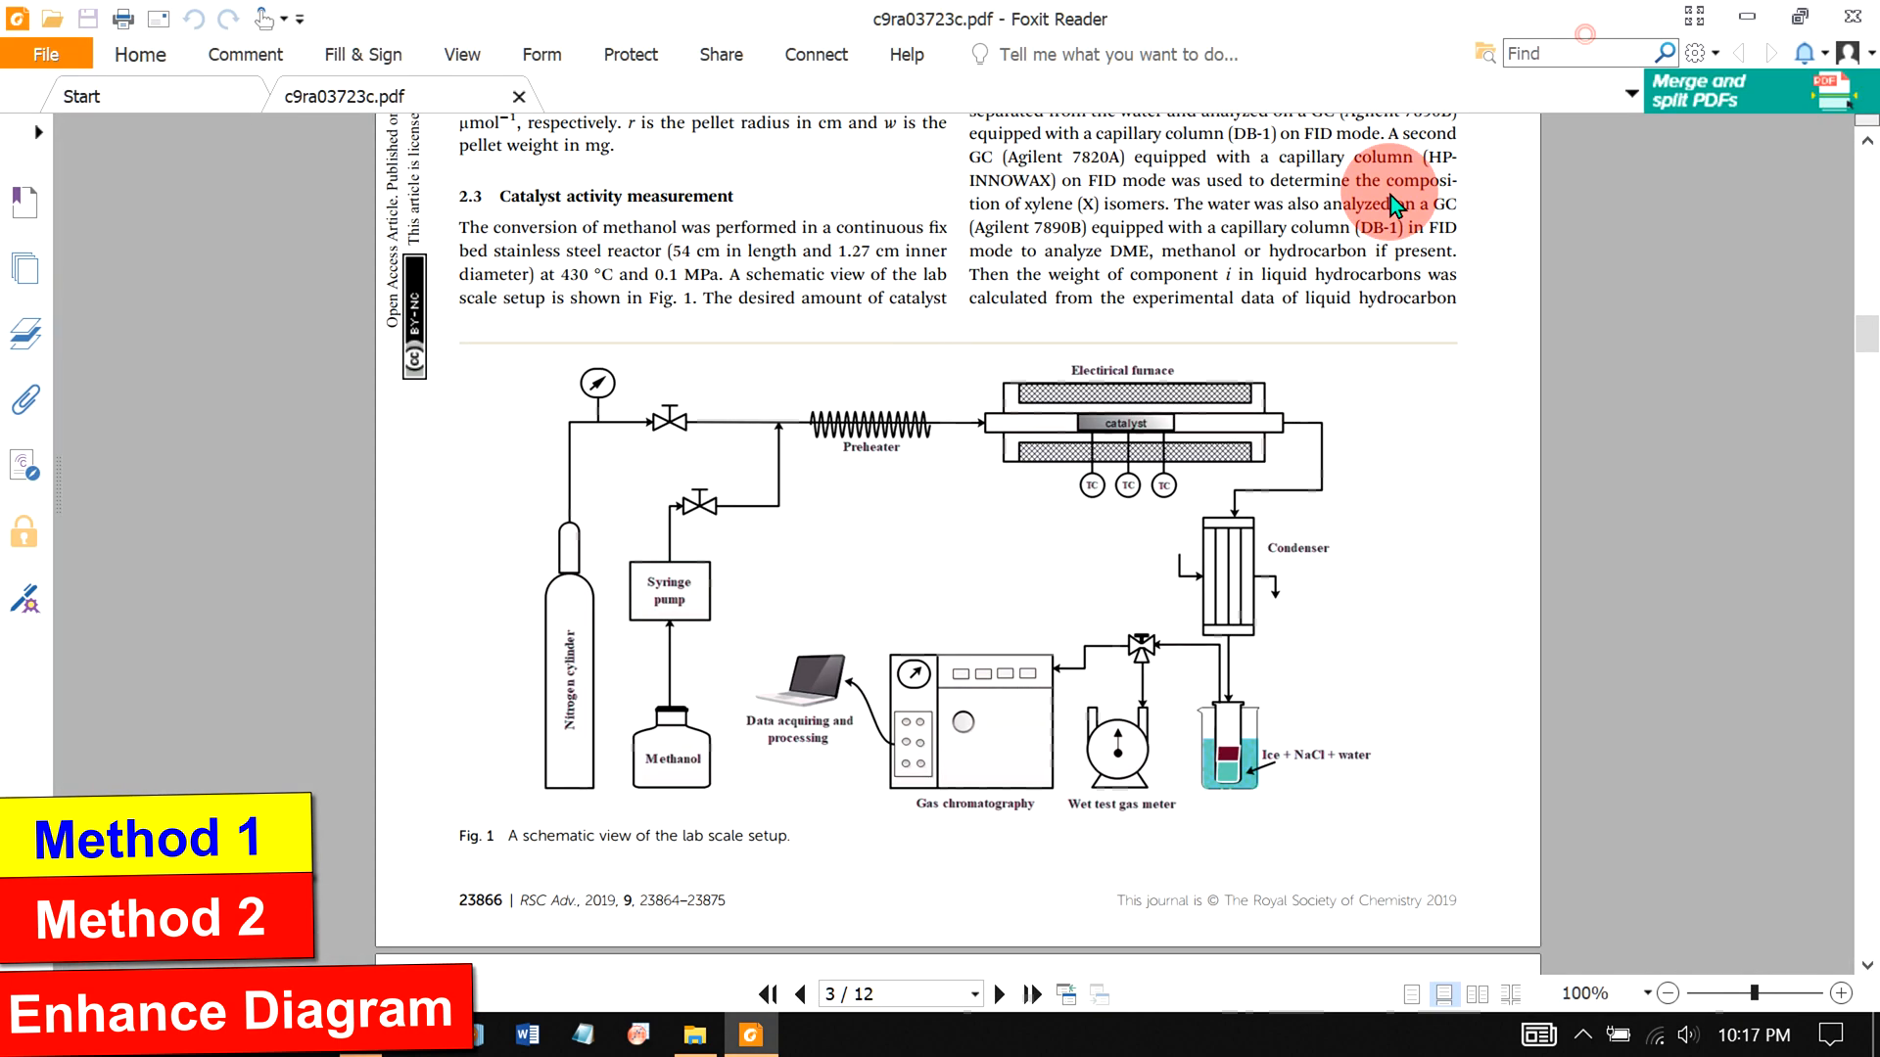
{"action": "mouse_move", "coordinate": [1220, 382]}
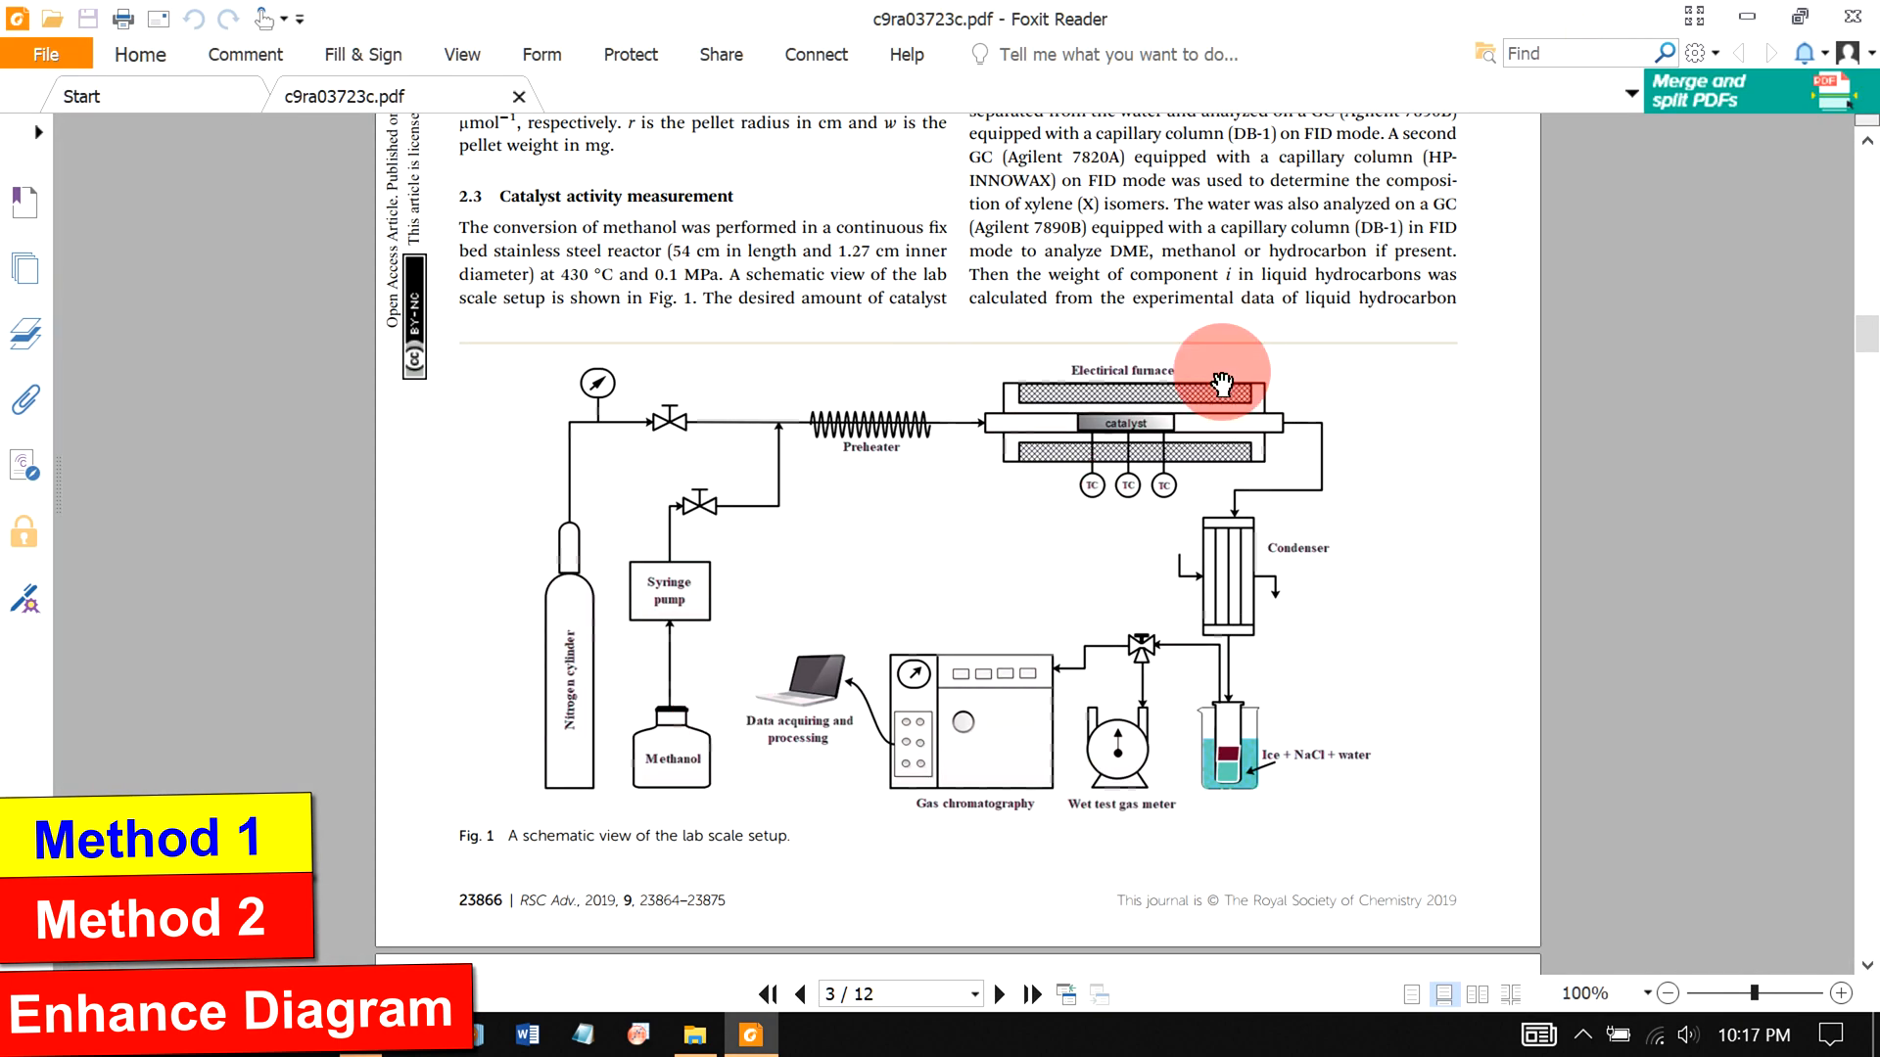
{"action": "left_click", "coordinate": [1868, 993]}
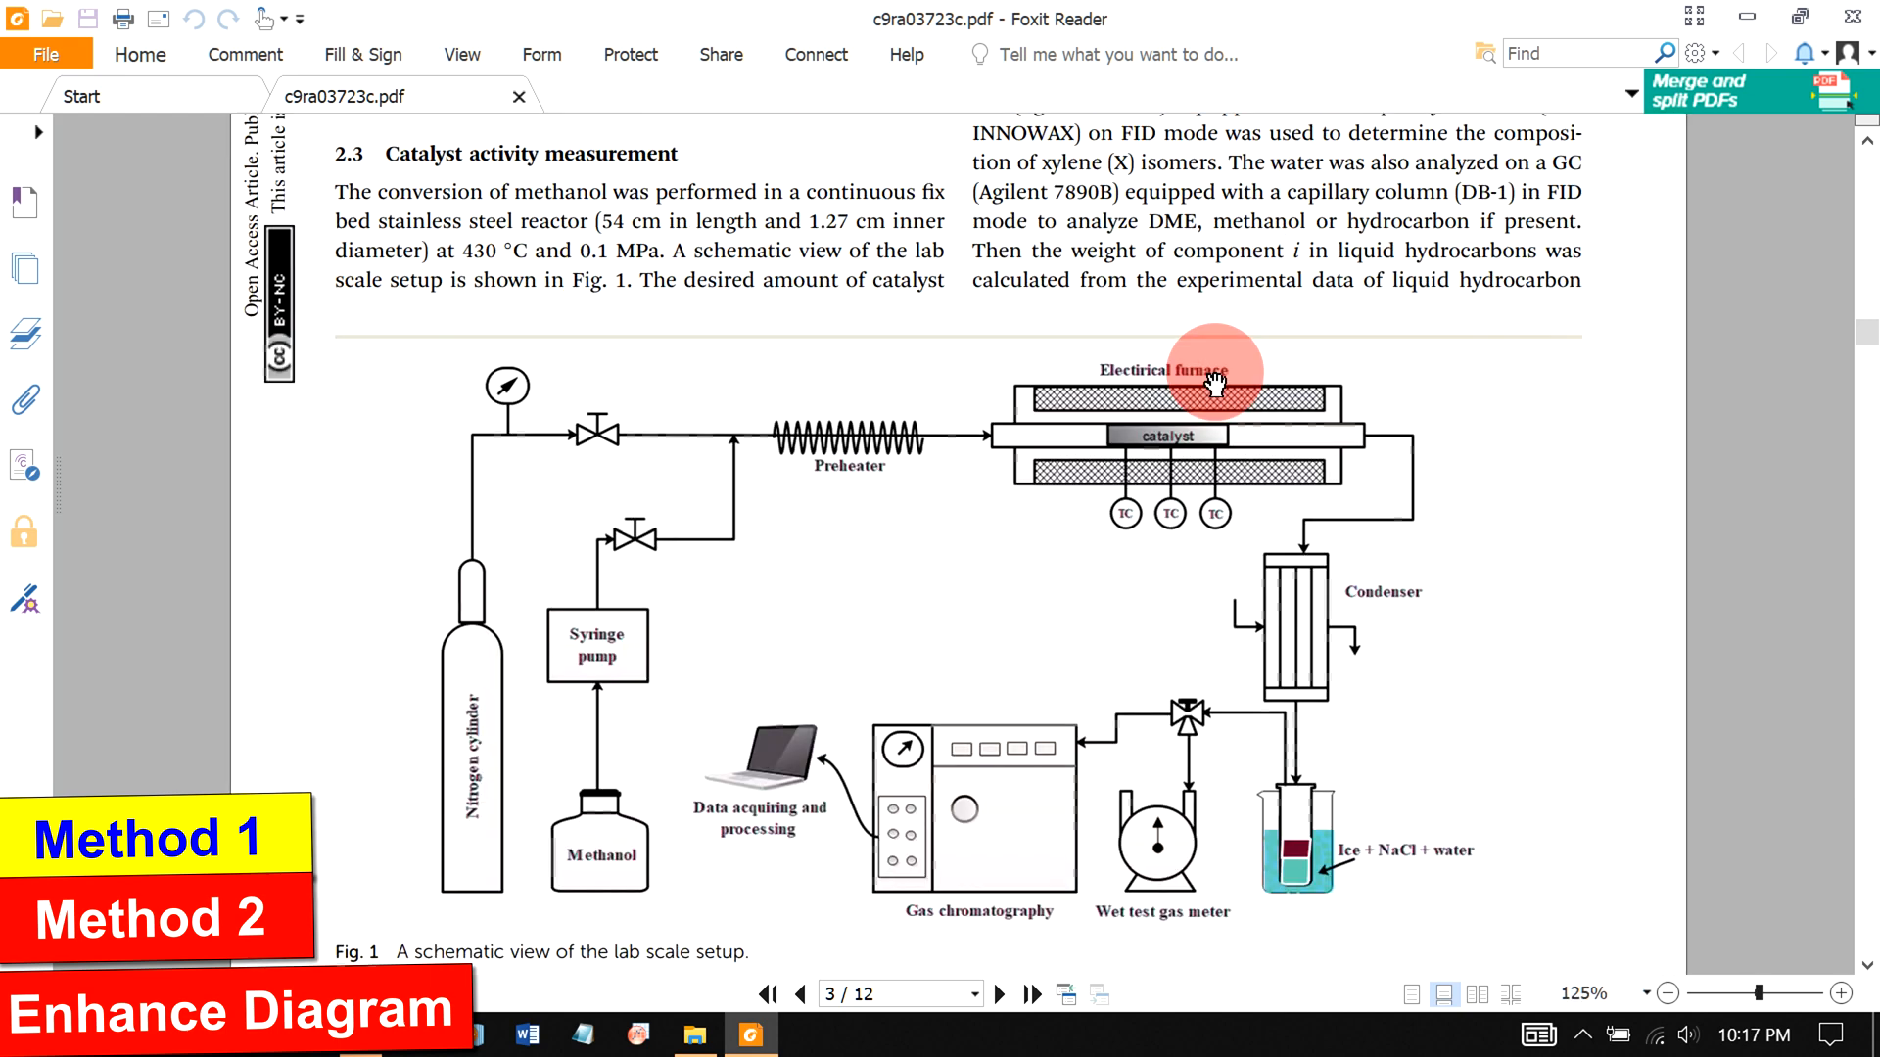
{"action": "left_click", "coordinate": [1831, 993]}
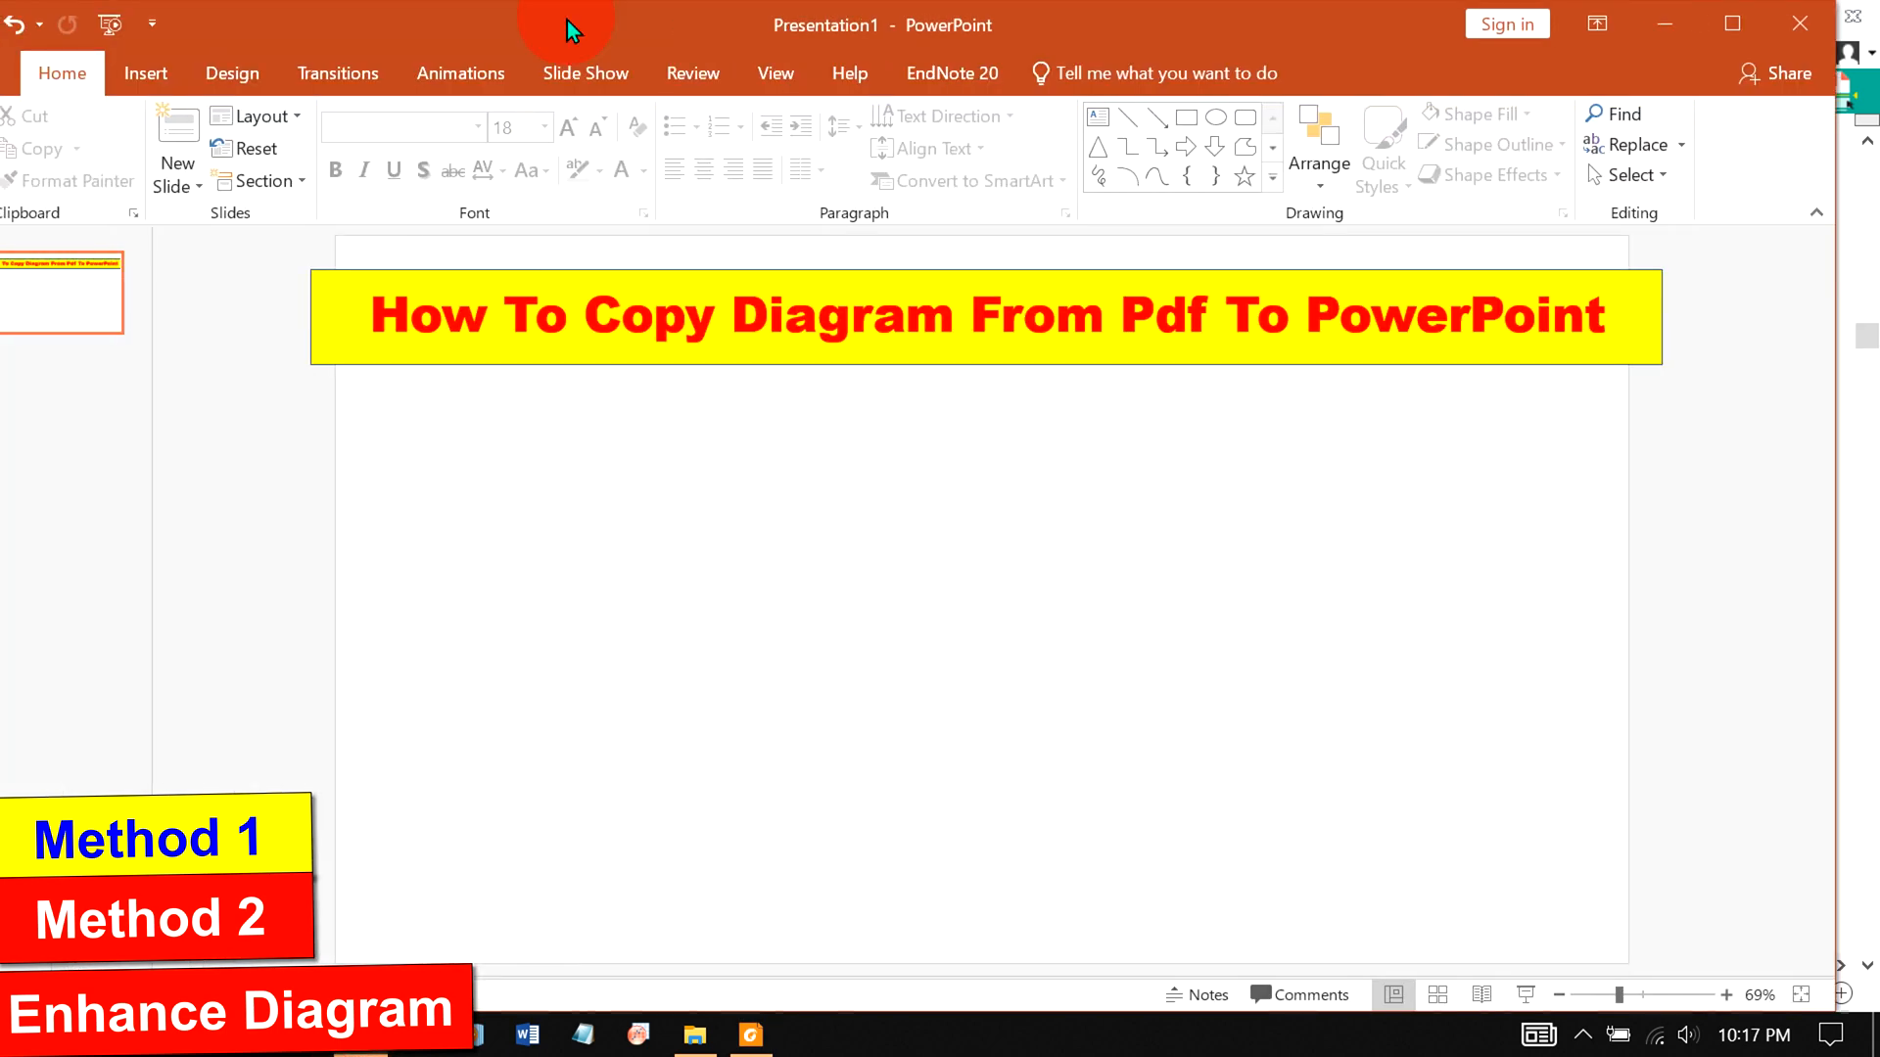
- Go to the Insert commands to add a screenshot of the Foxit Reader window
{"action": "left_click", "coordinate": [214, 72]}
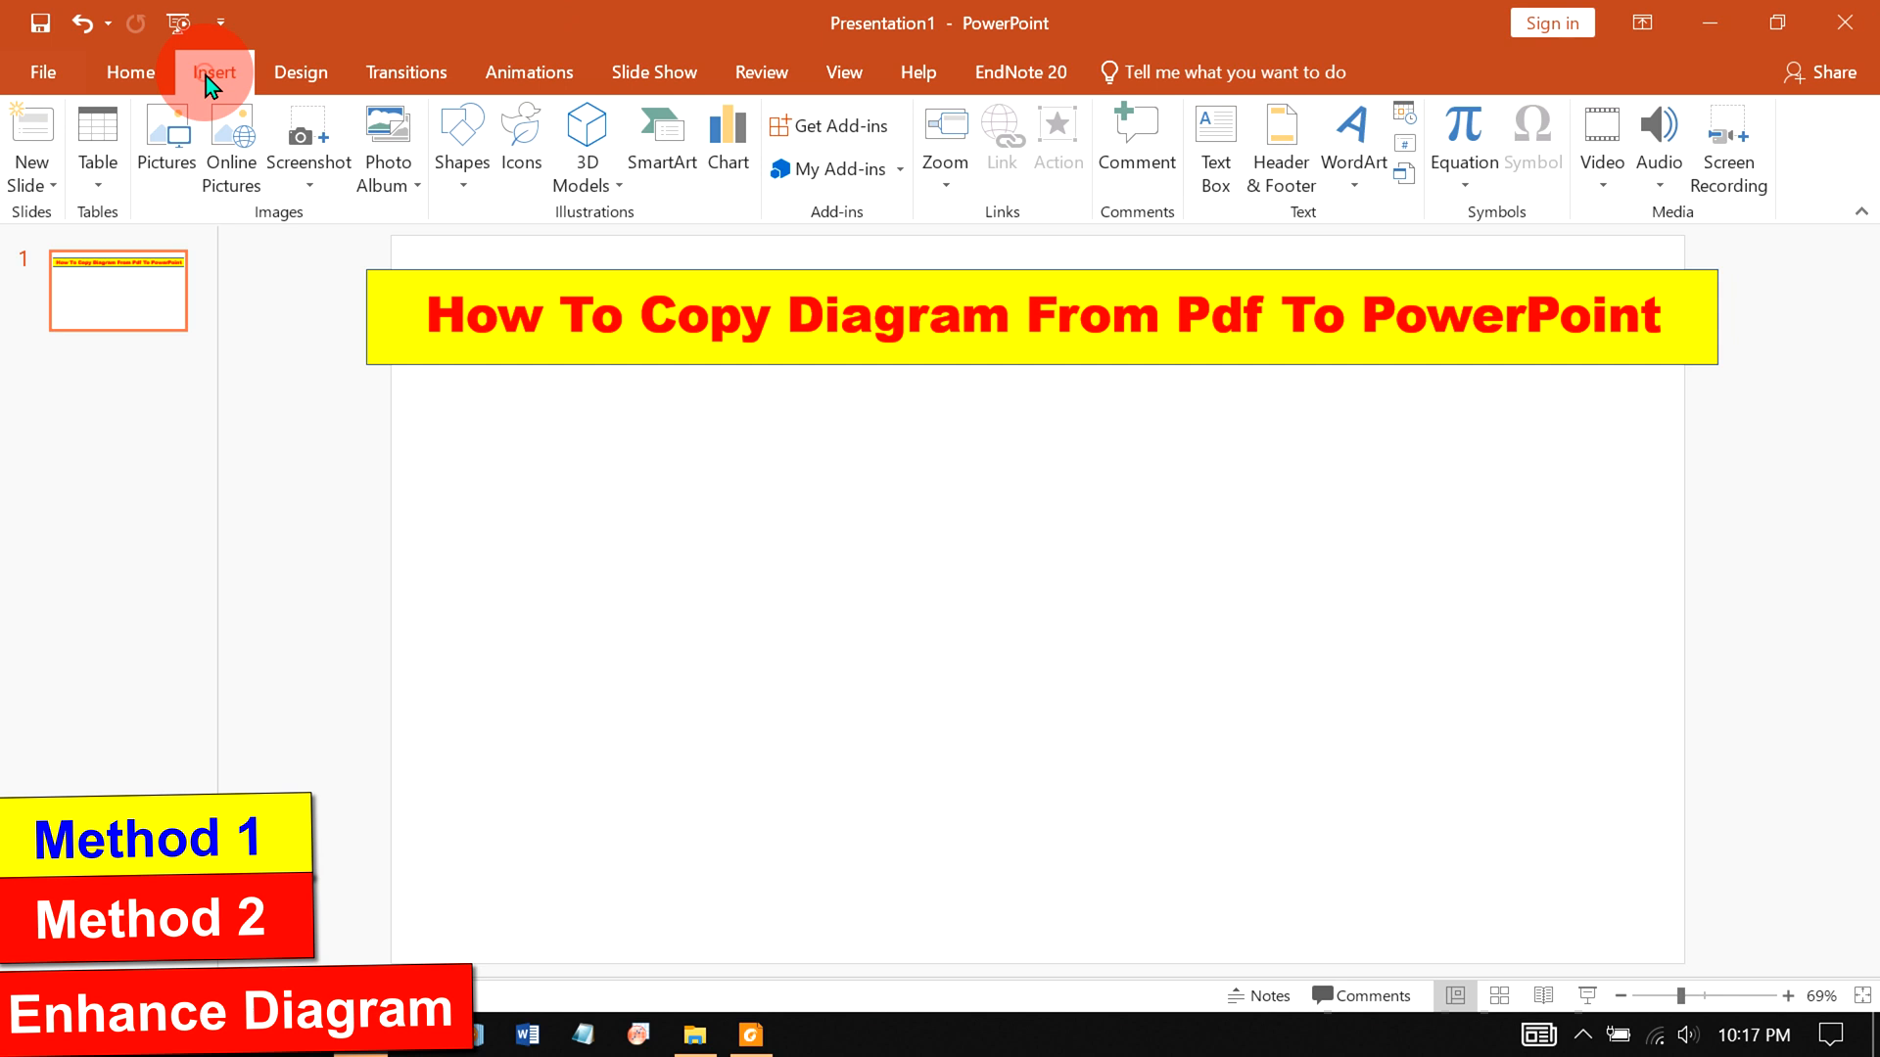
{"action": "mouse_move", "coordinate": [309, 156]}
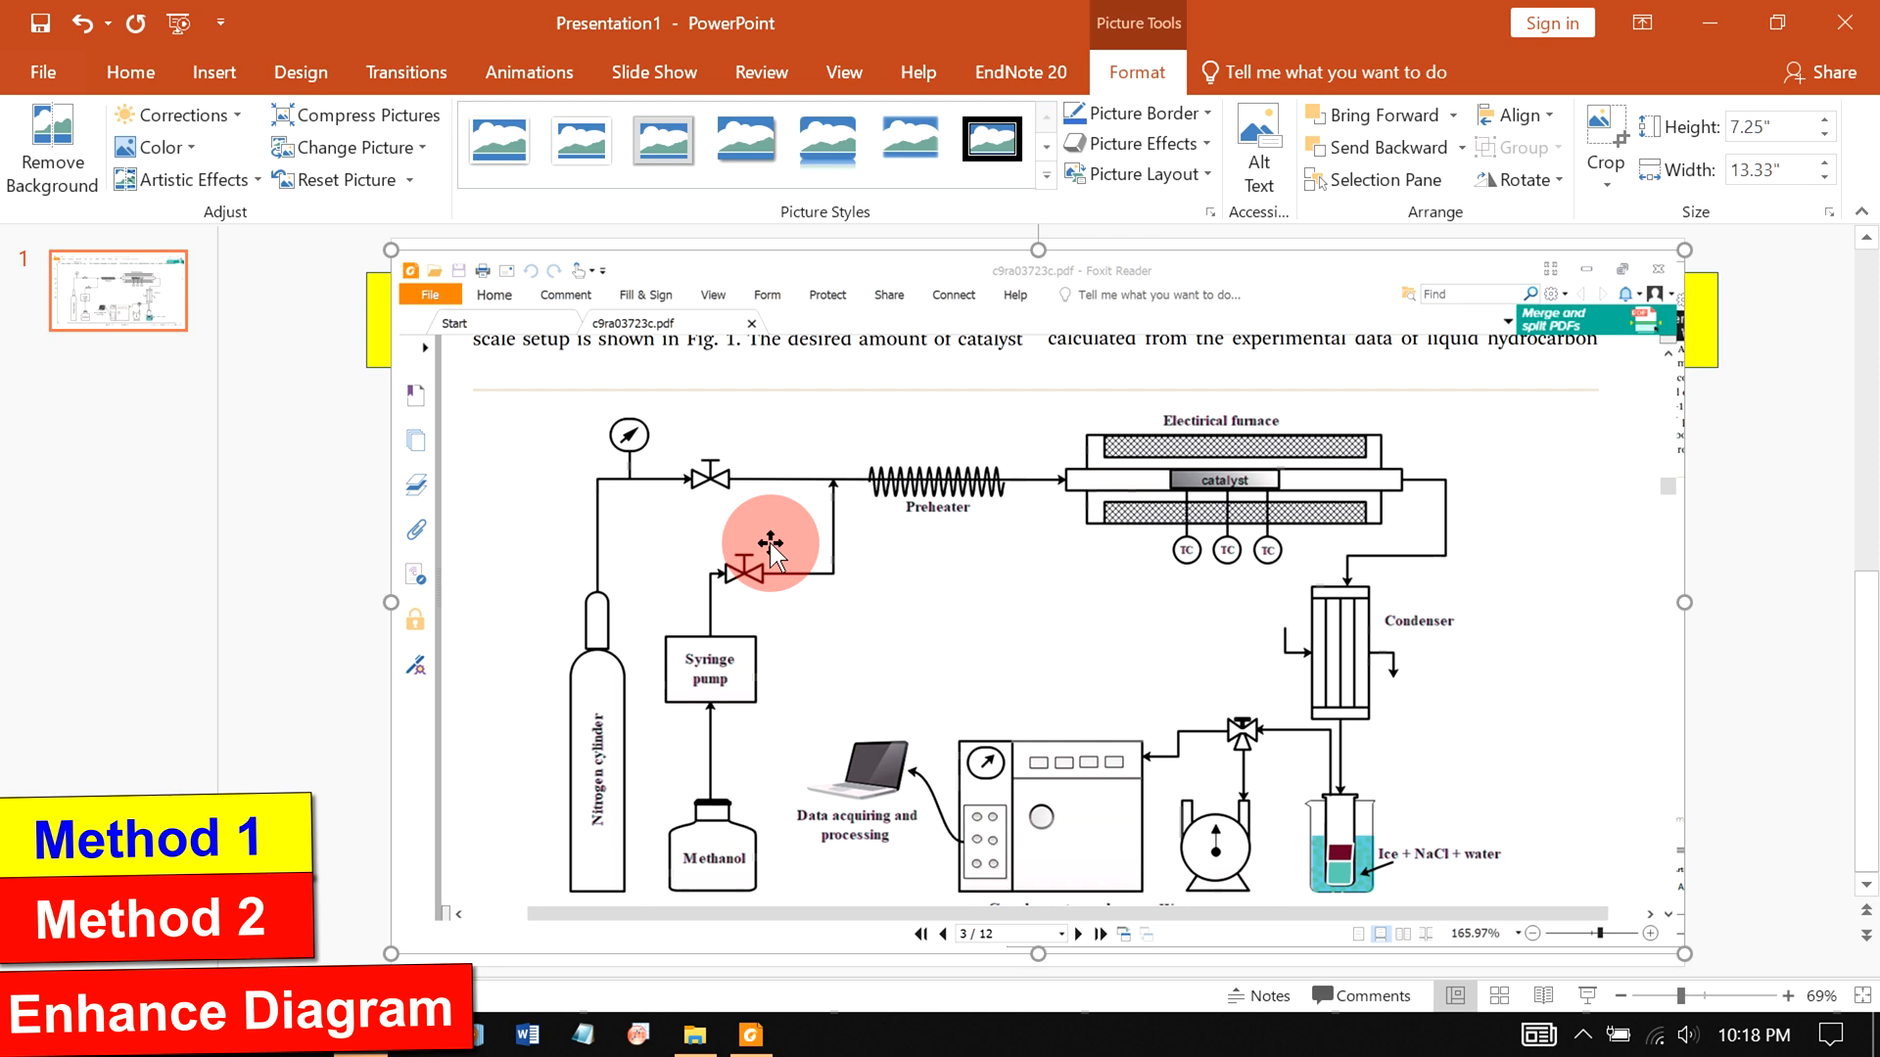
{"action": "mouse_move", "coordinate": [1120, 739]}
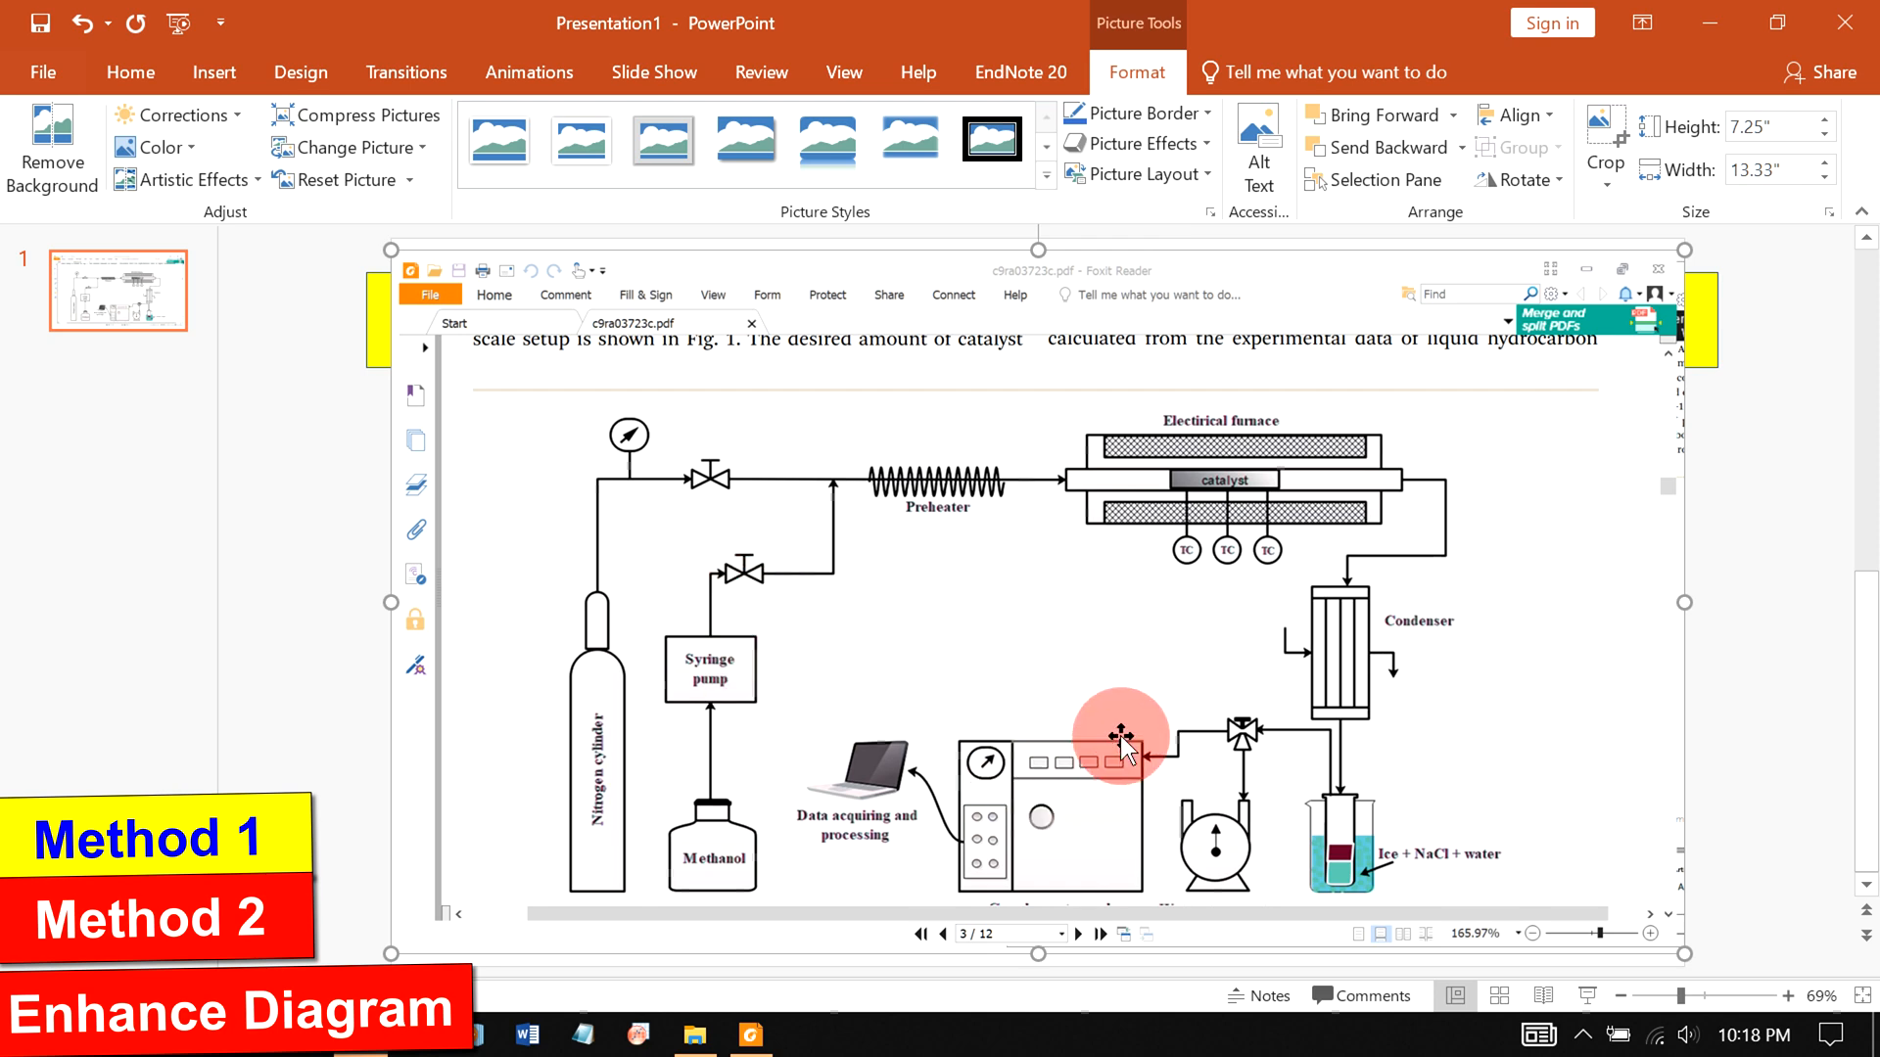
{"action": "mouse_move", "coordinate": [971, 419]}
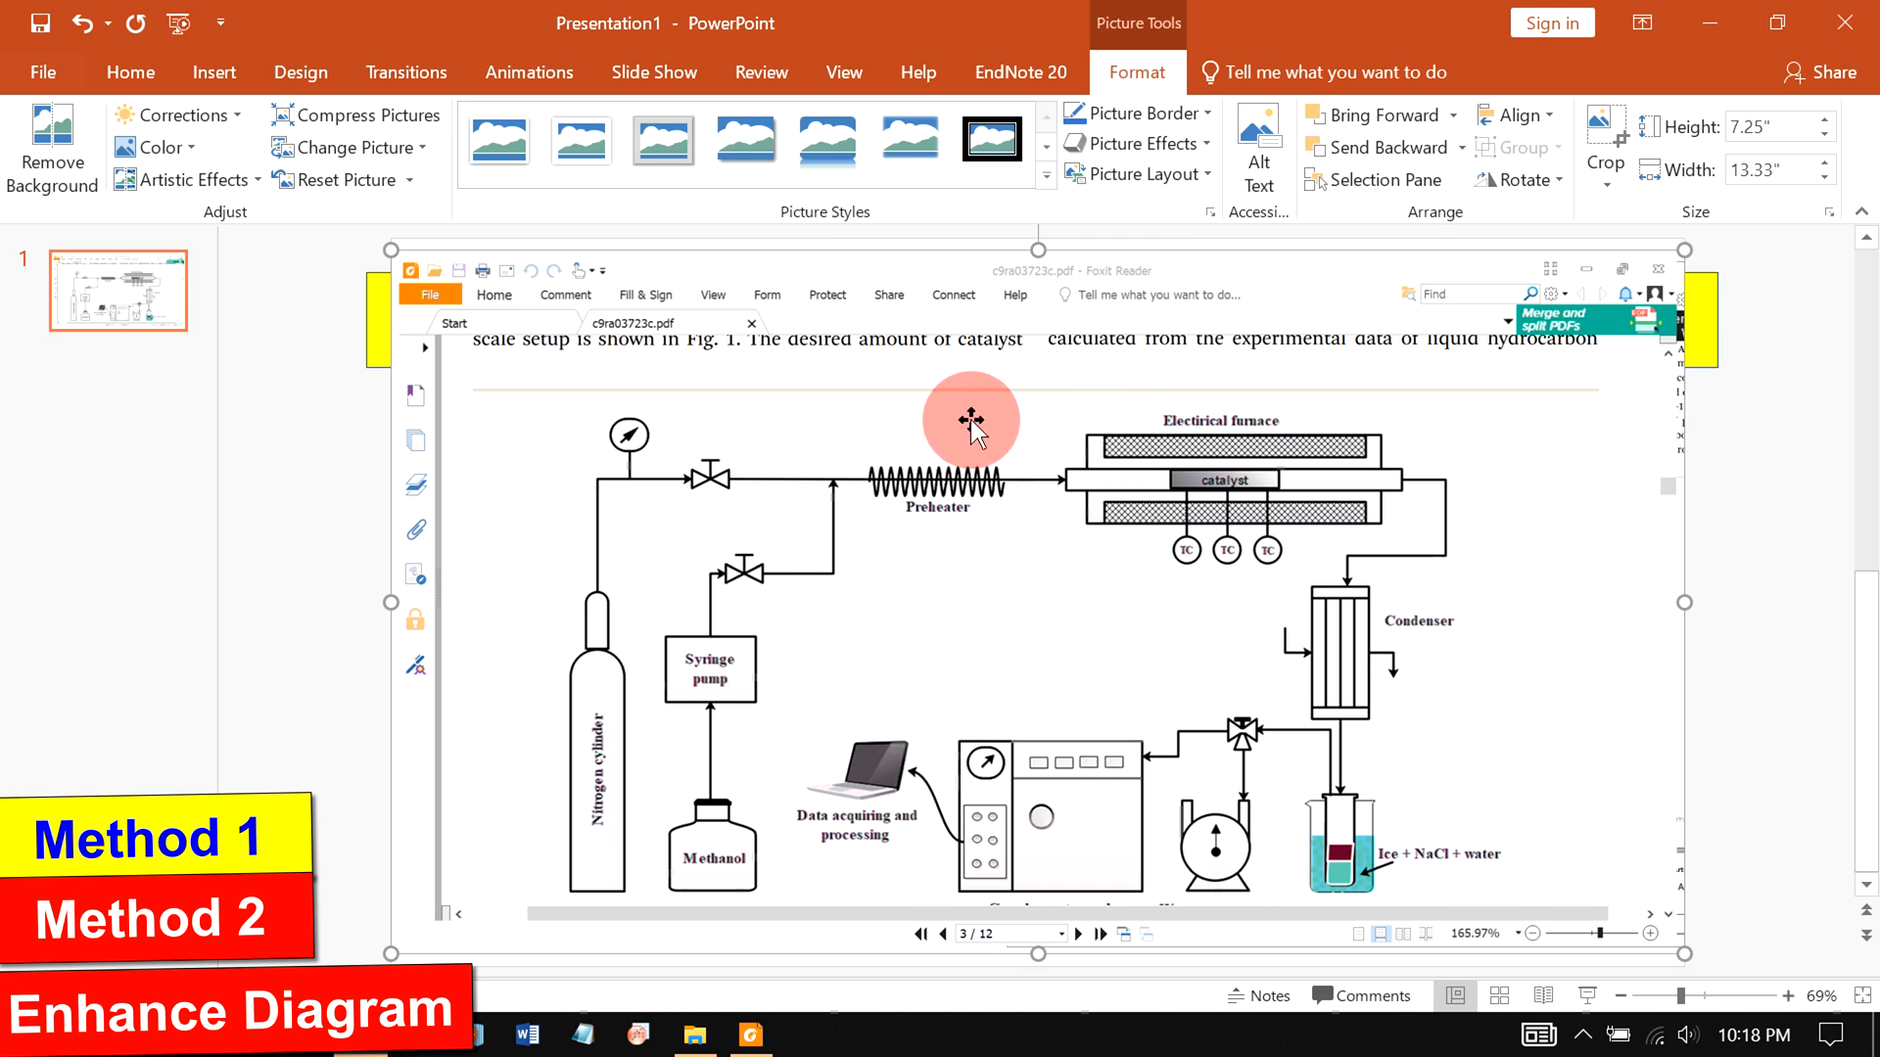
- Bring up the context menu on the inserted screenshot to crop it to the schematic
{"action": "right_click", "coordinate": [971, 419]}
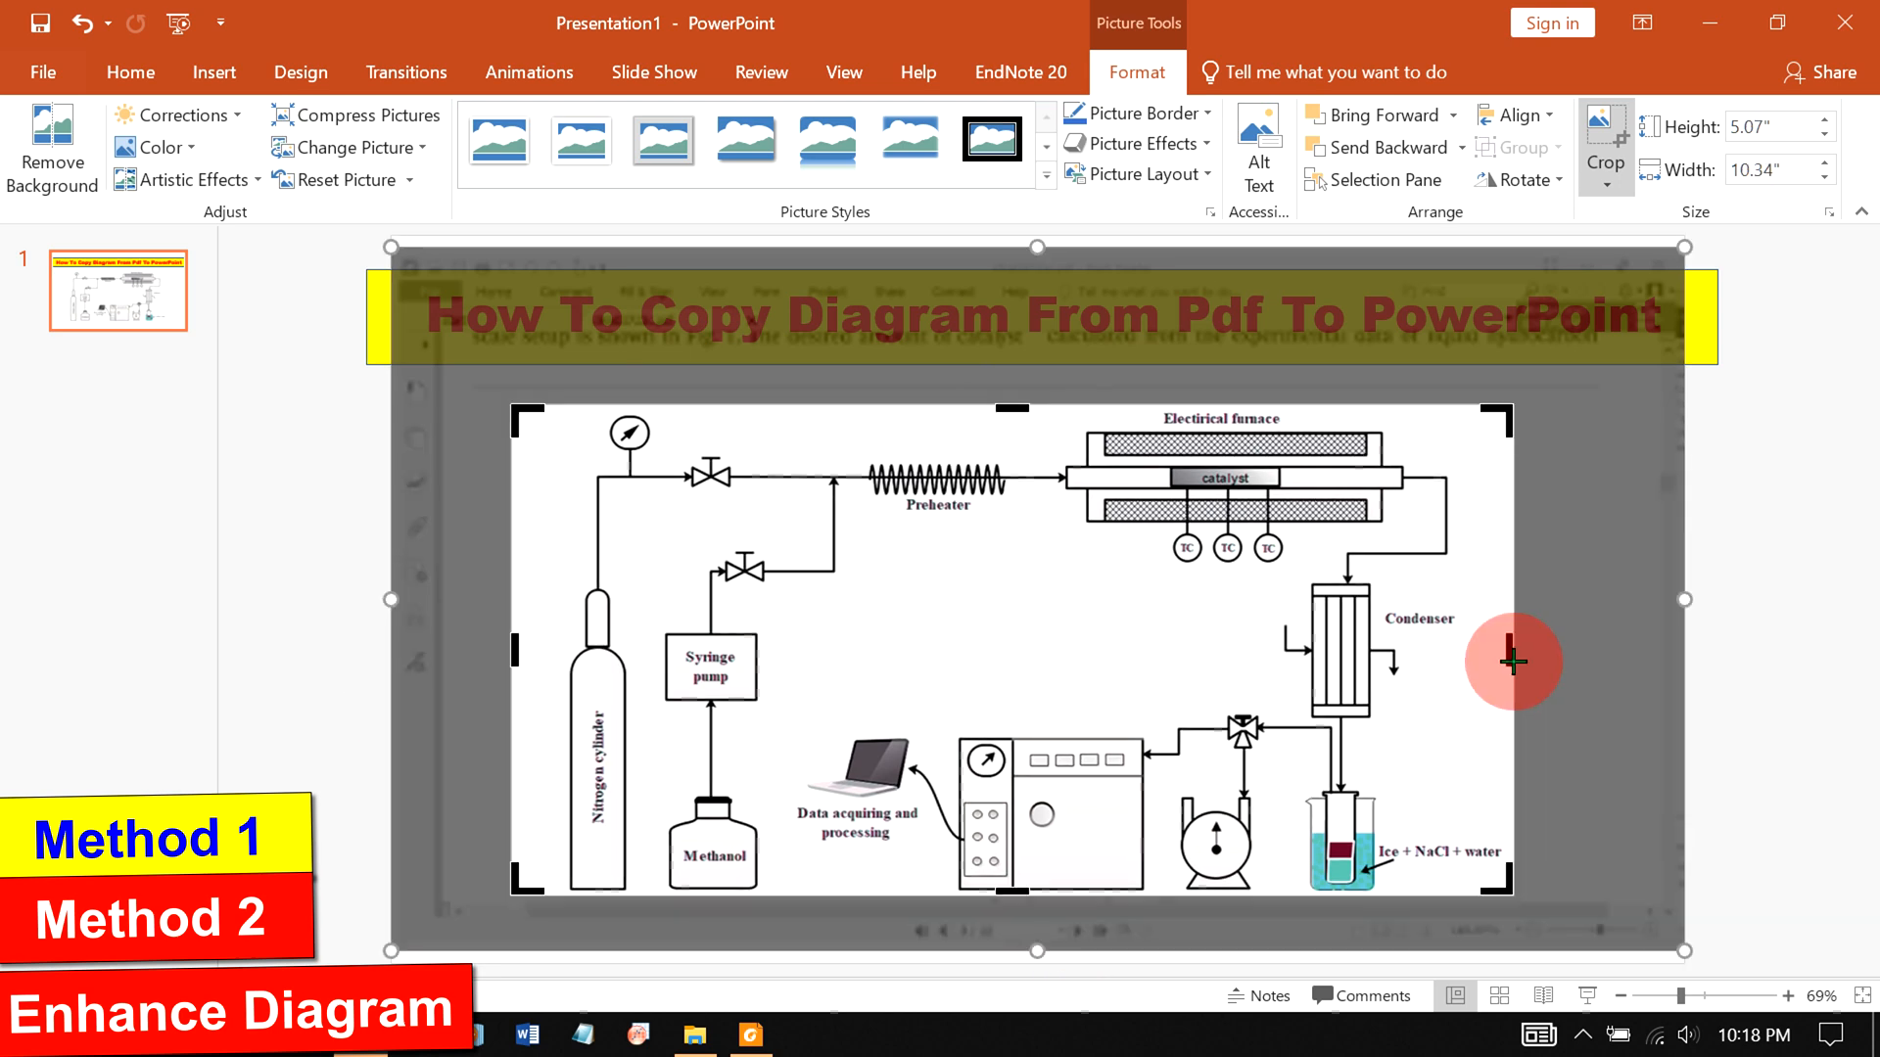
{"action": "mouse_move", "coordinate": [435, 451]}
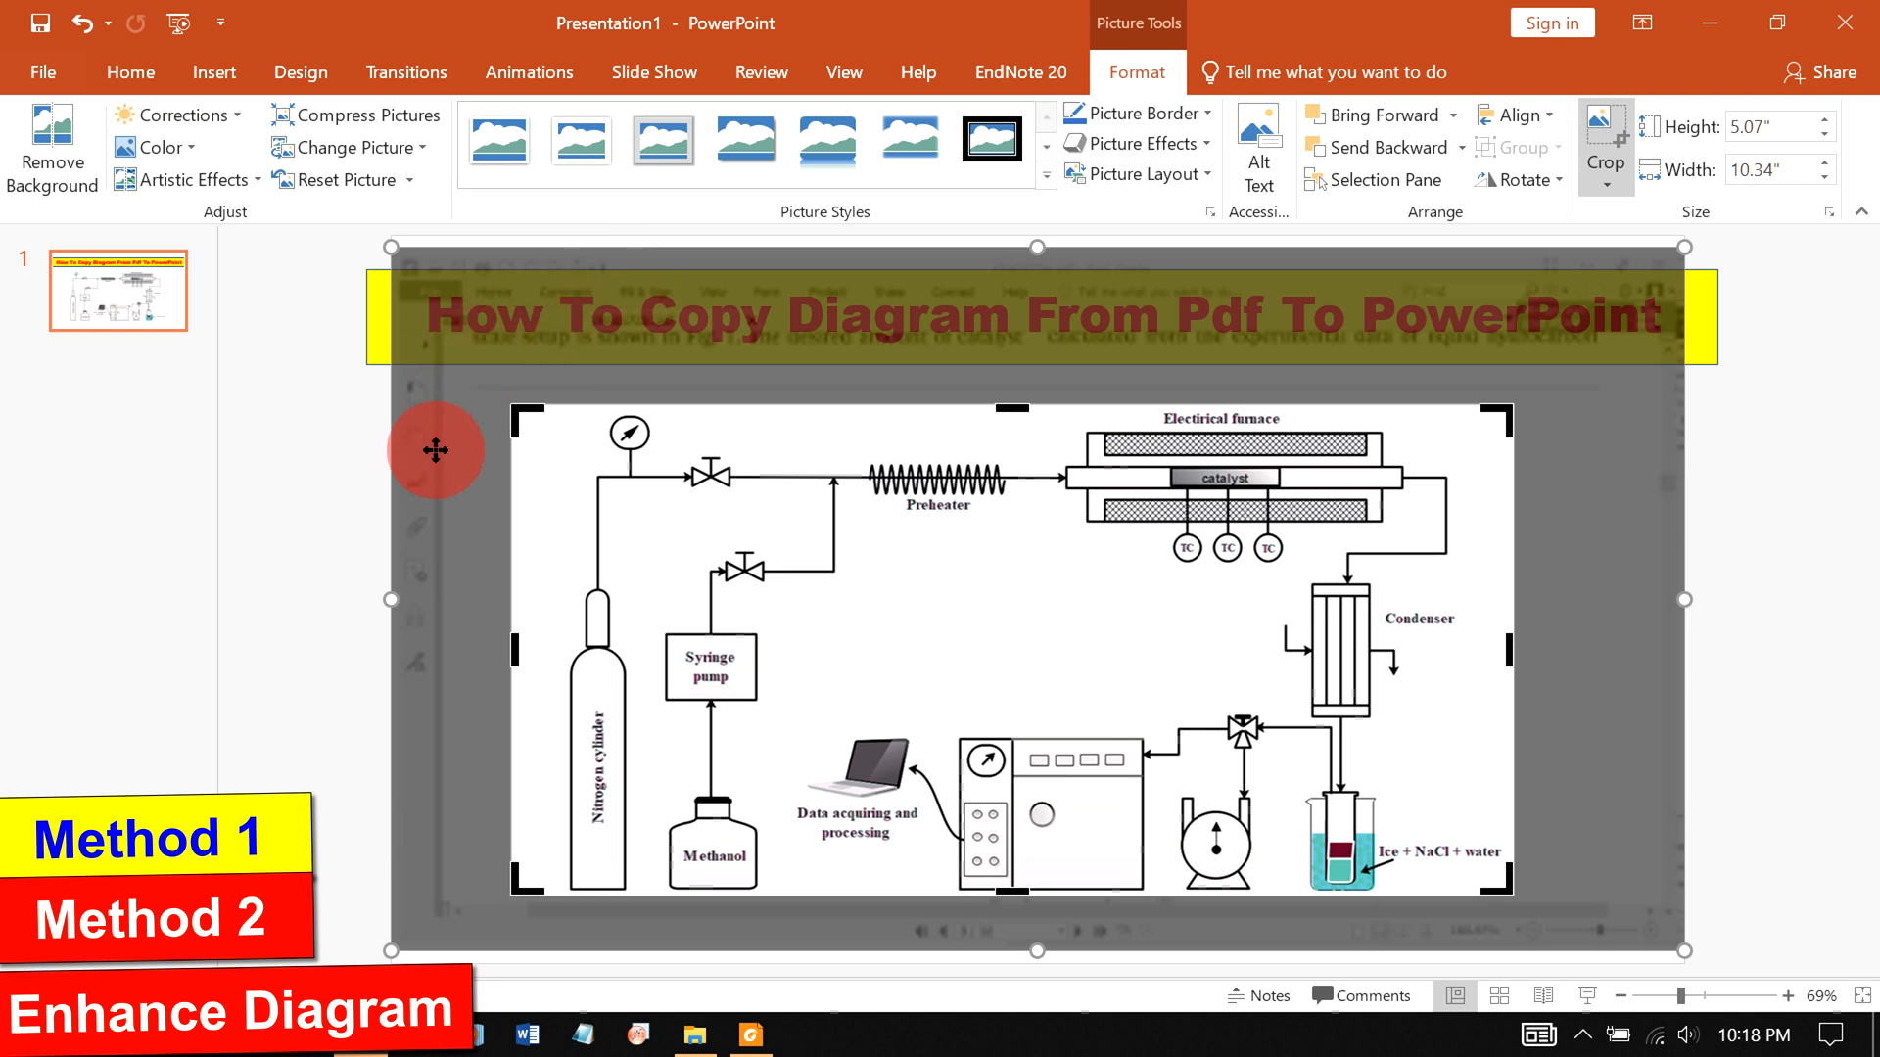
{"action": "mouse_move", "coordinate": [1641, 873]}
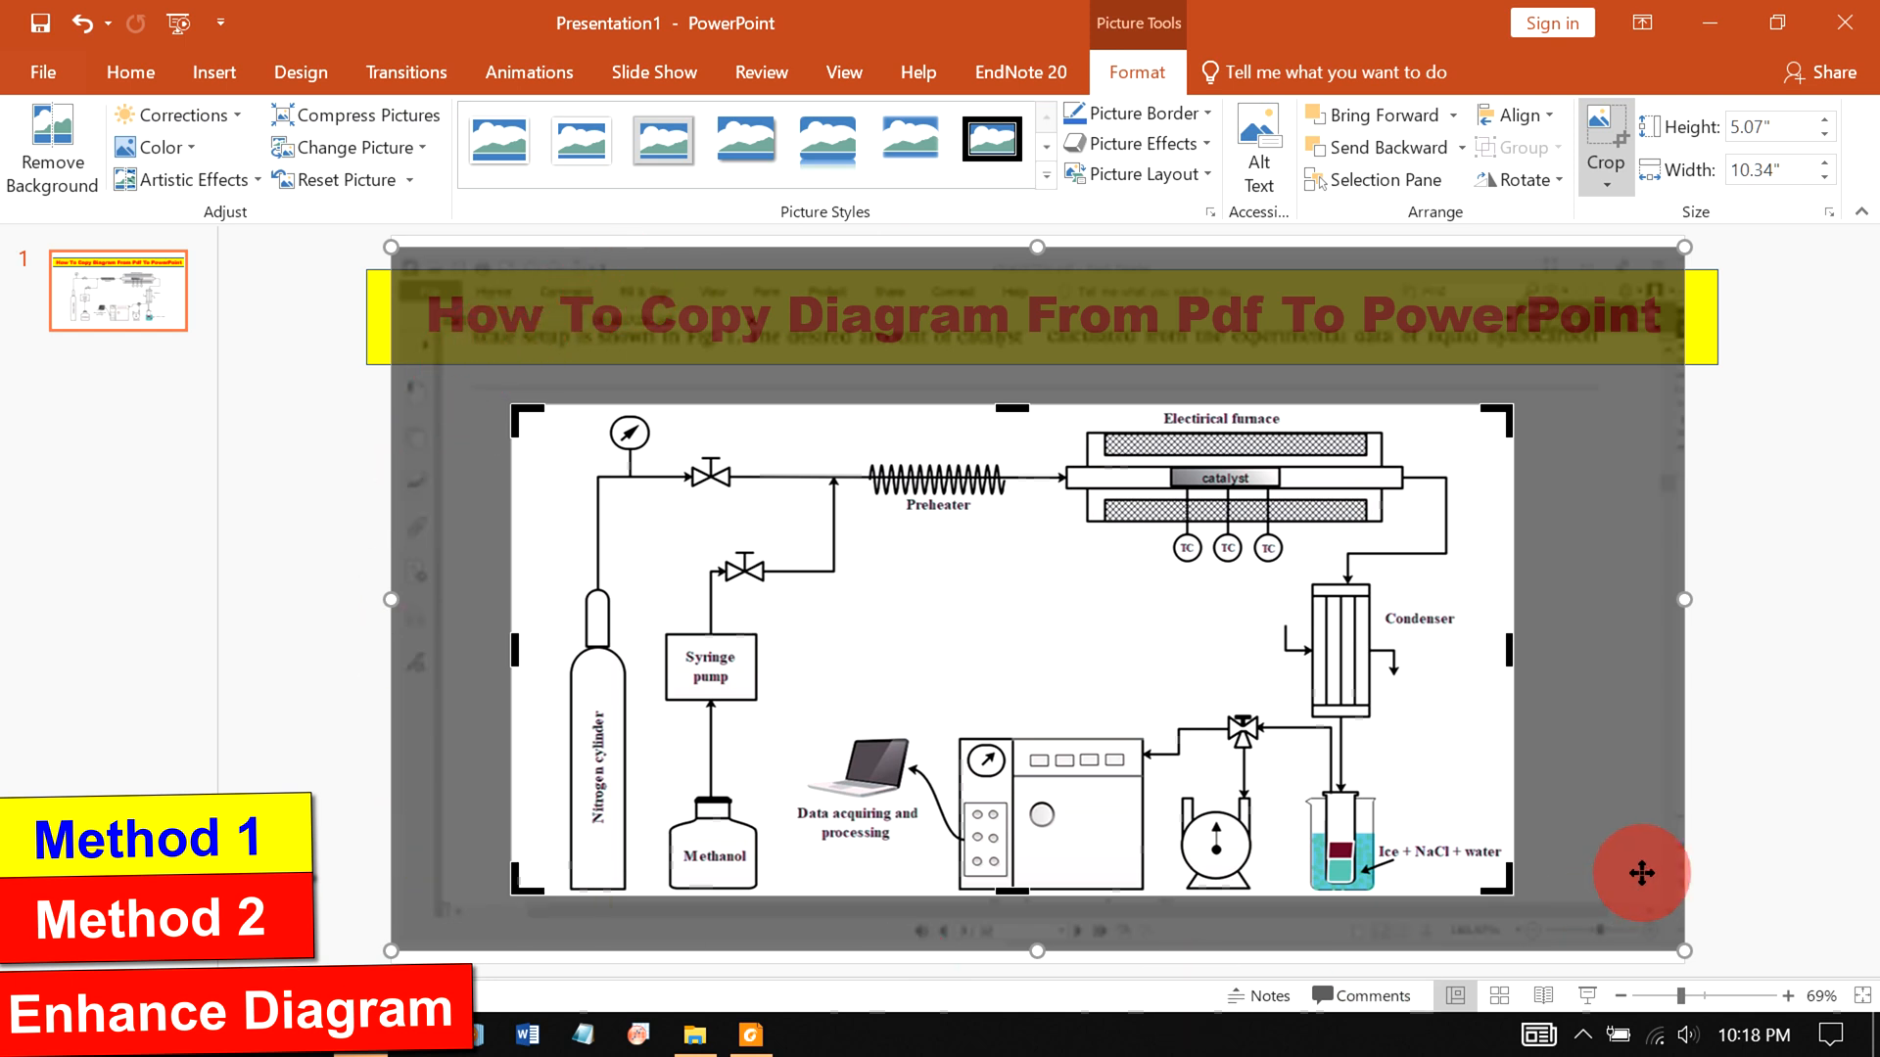
{"action": "mouse_move", "coordinate": [1609, 476]}
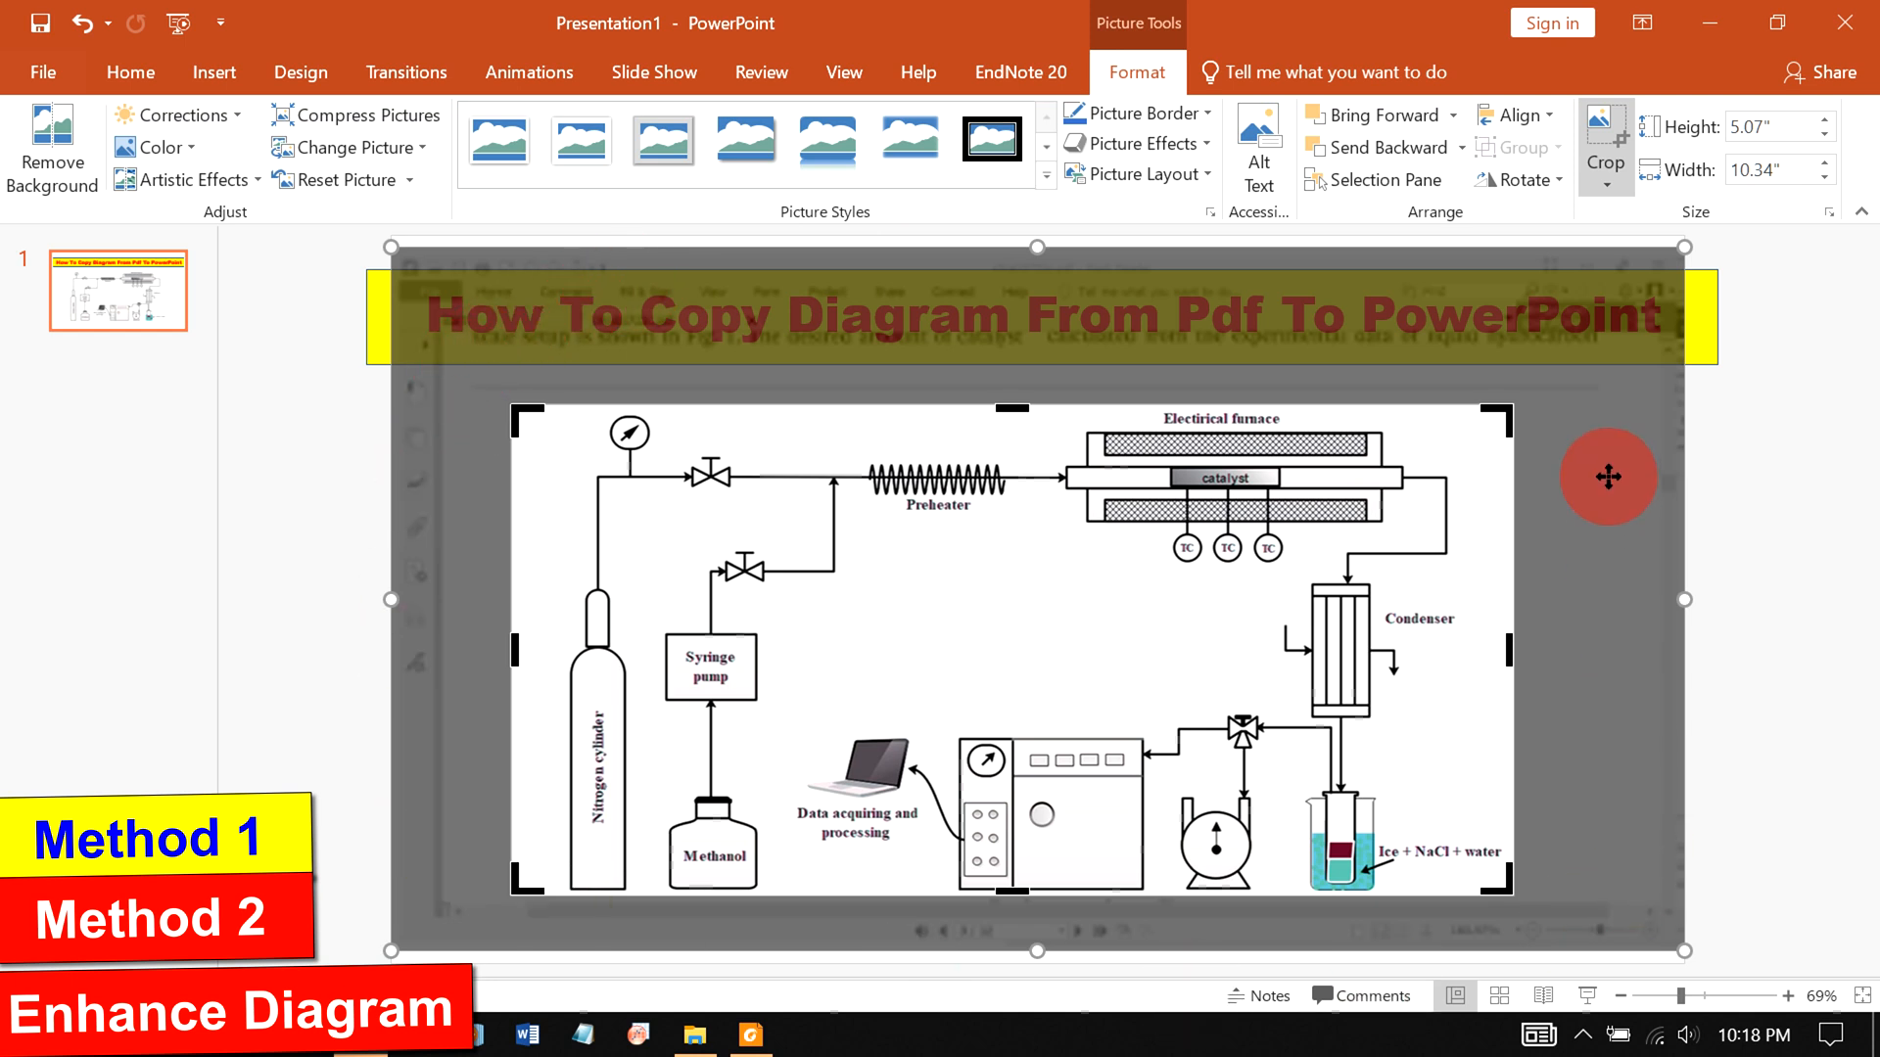
{"action": "mouse_move", "coordinate": [1733, 607]}
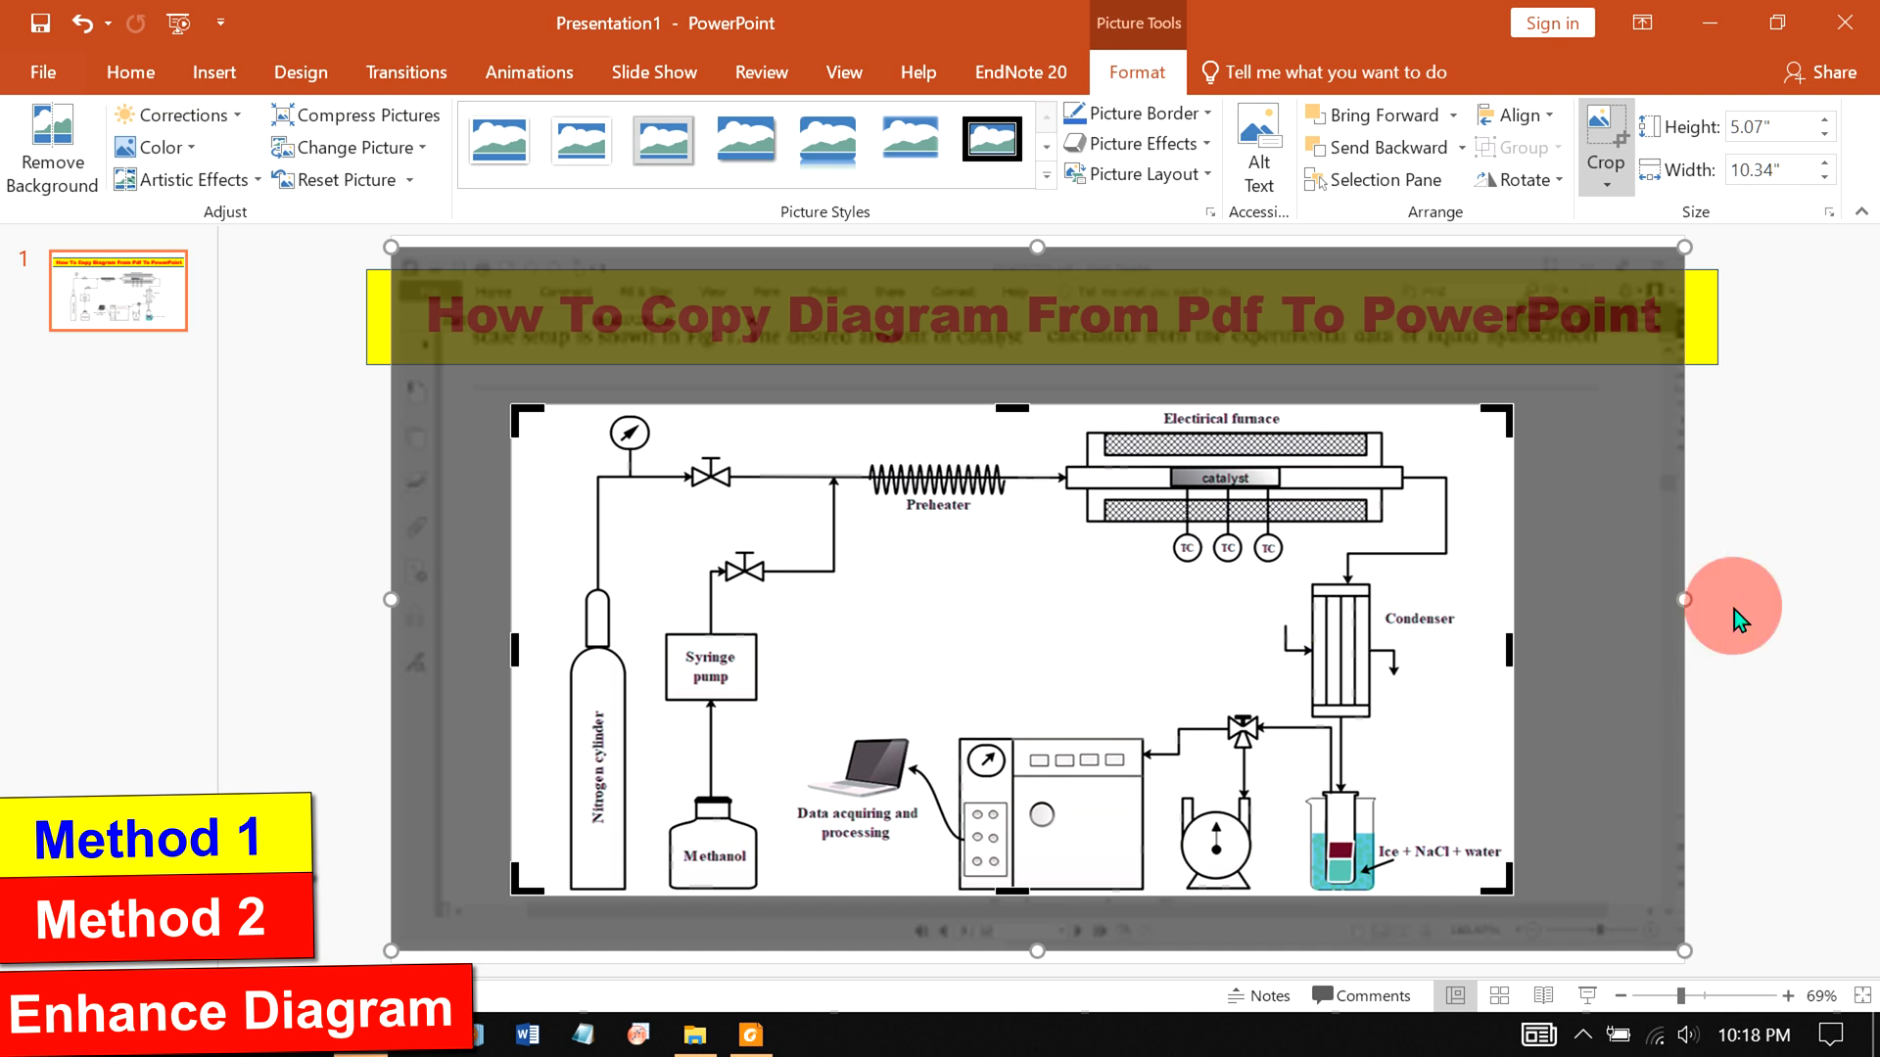
{"action": "mouse_move", "coordinate": [1798, 603]}
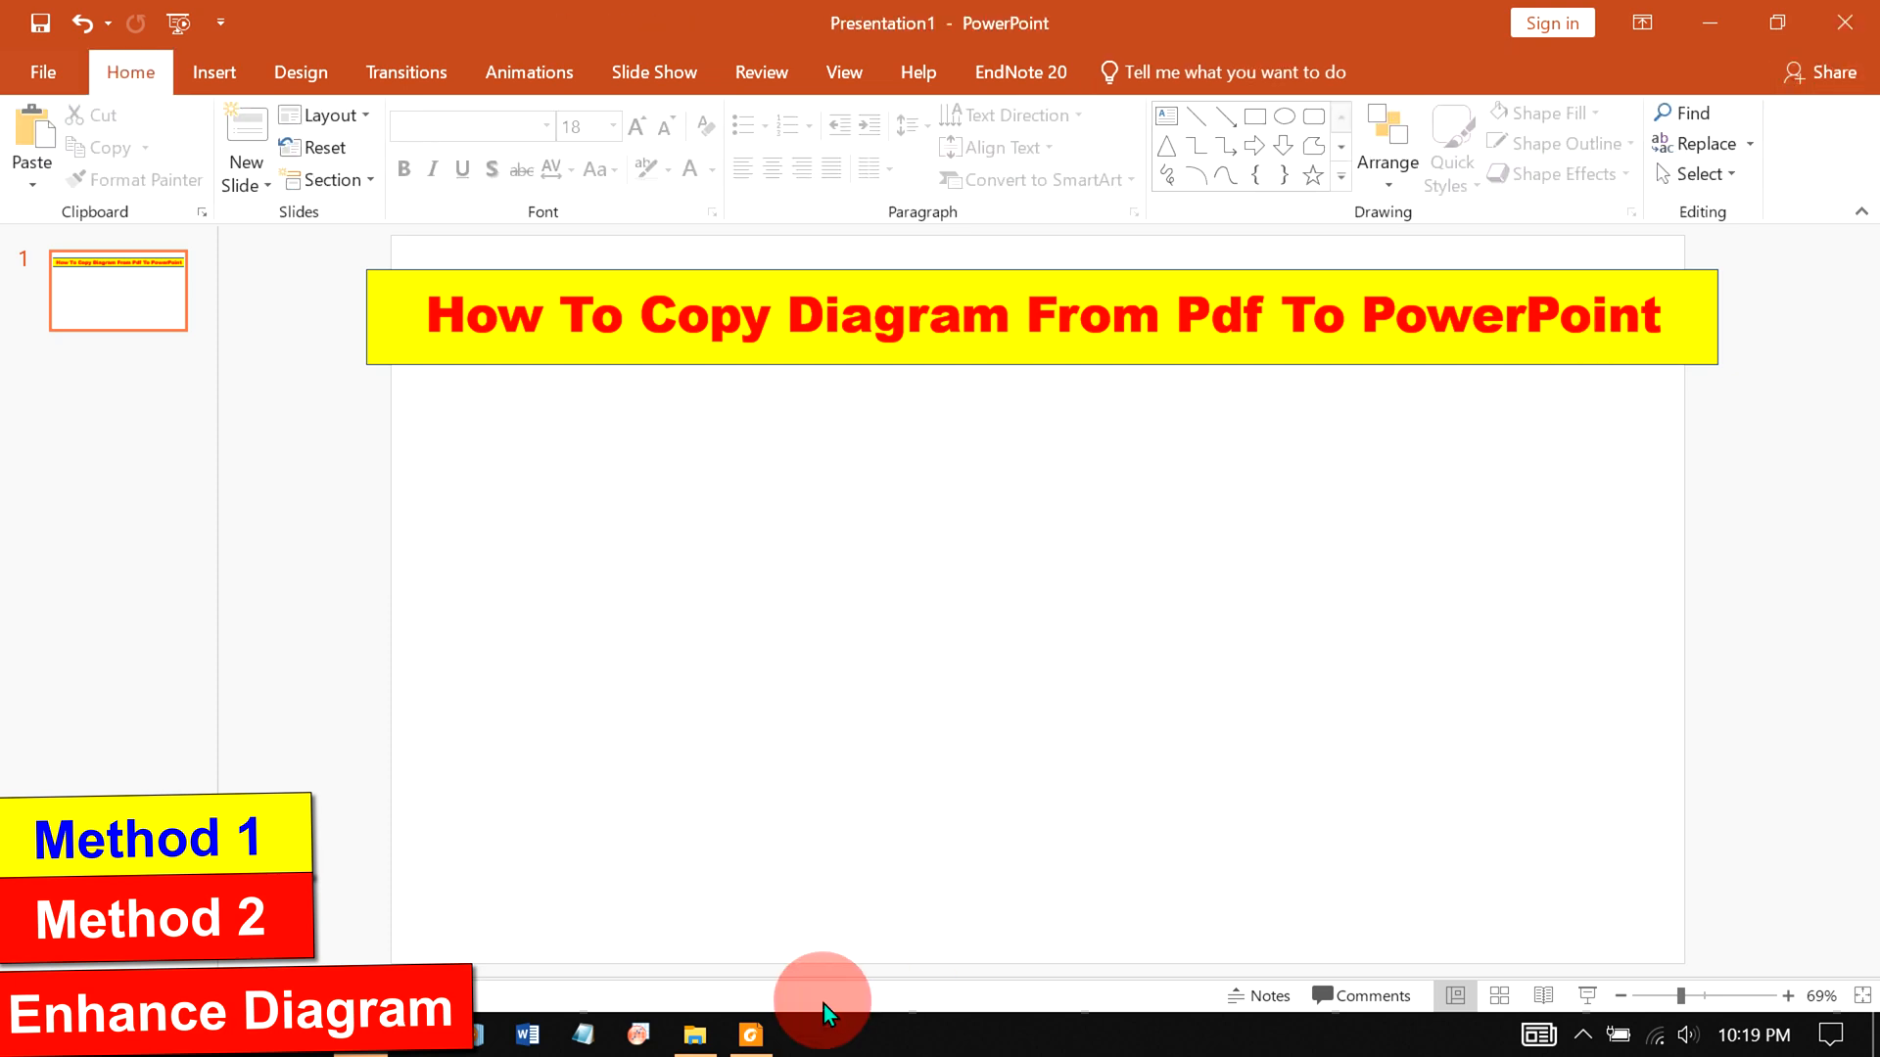
- Snip the schematic region from the PDF page and copy the captured snip
{"action": "left_click", "coordinate": [749, 1034]}
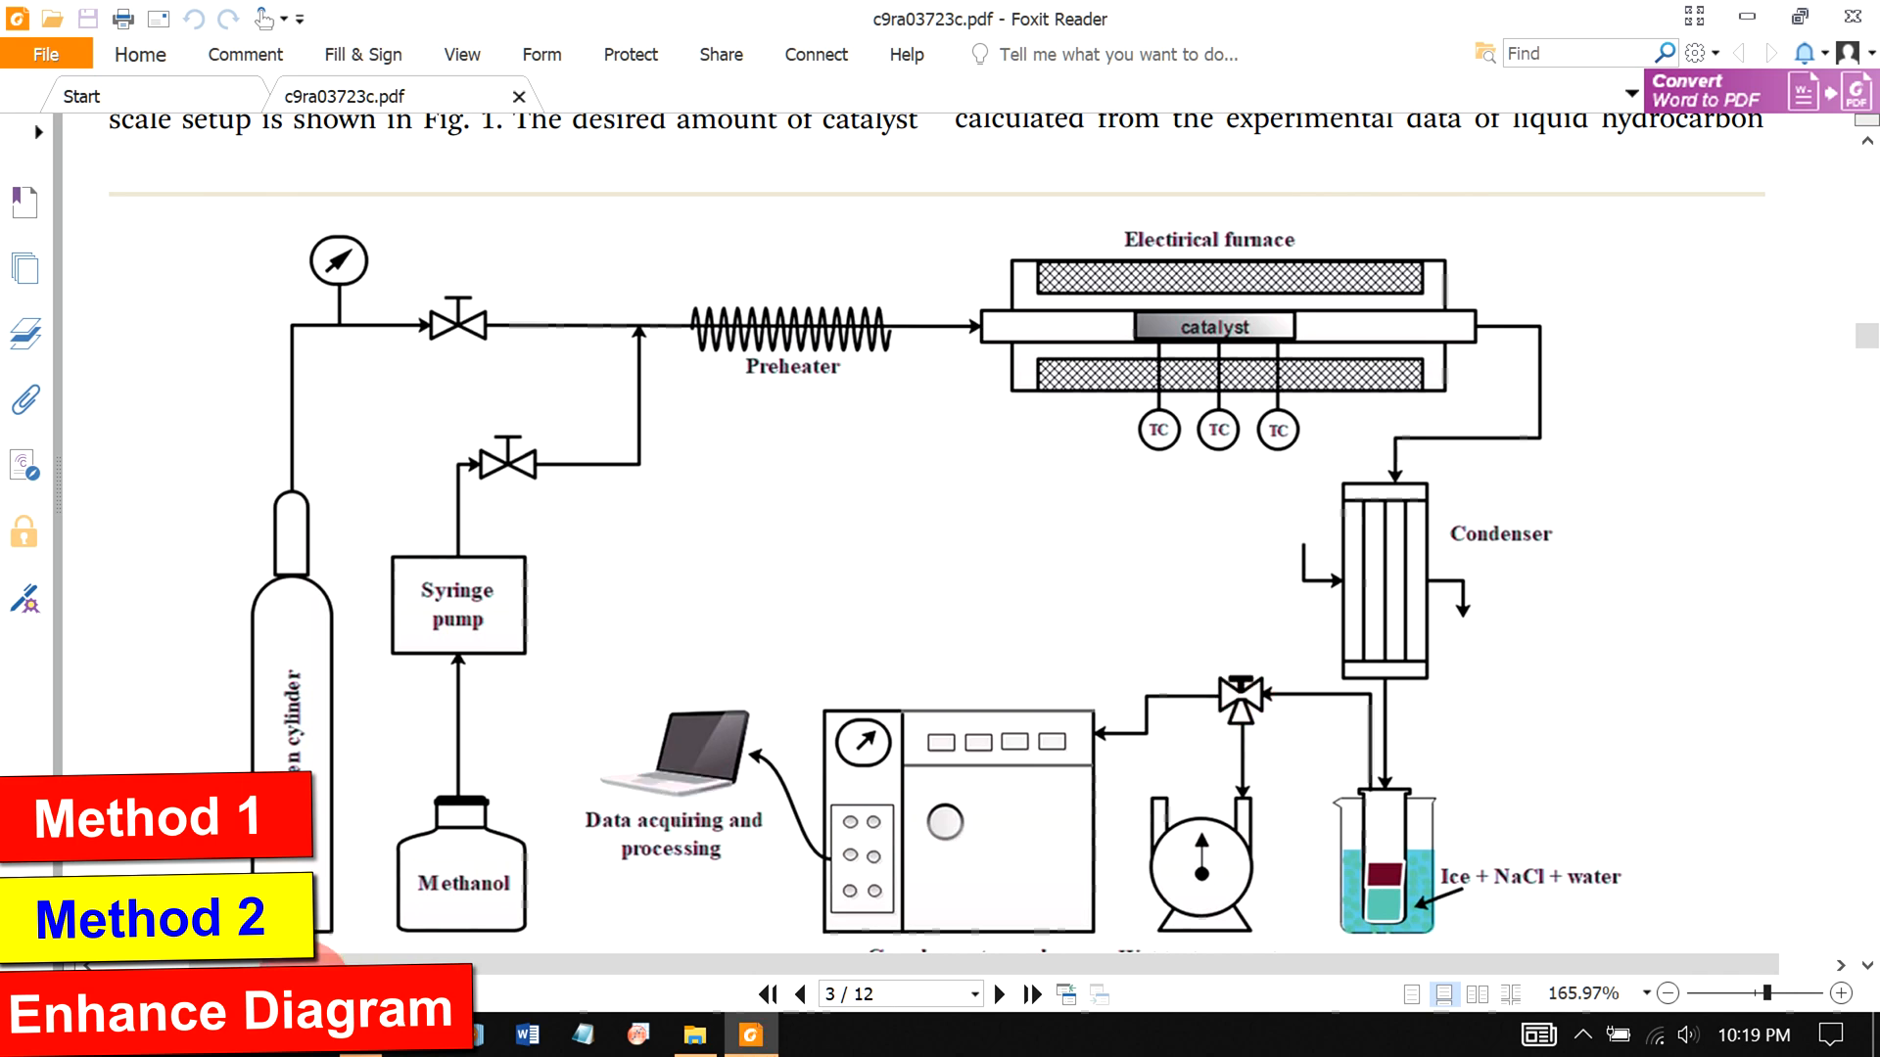
{"action": "scroll", "scroll_direction": "right", "scroll_amount": 3}
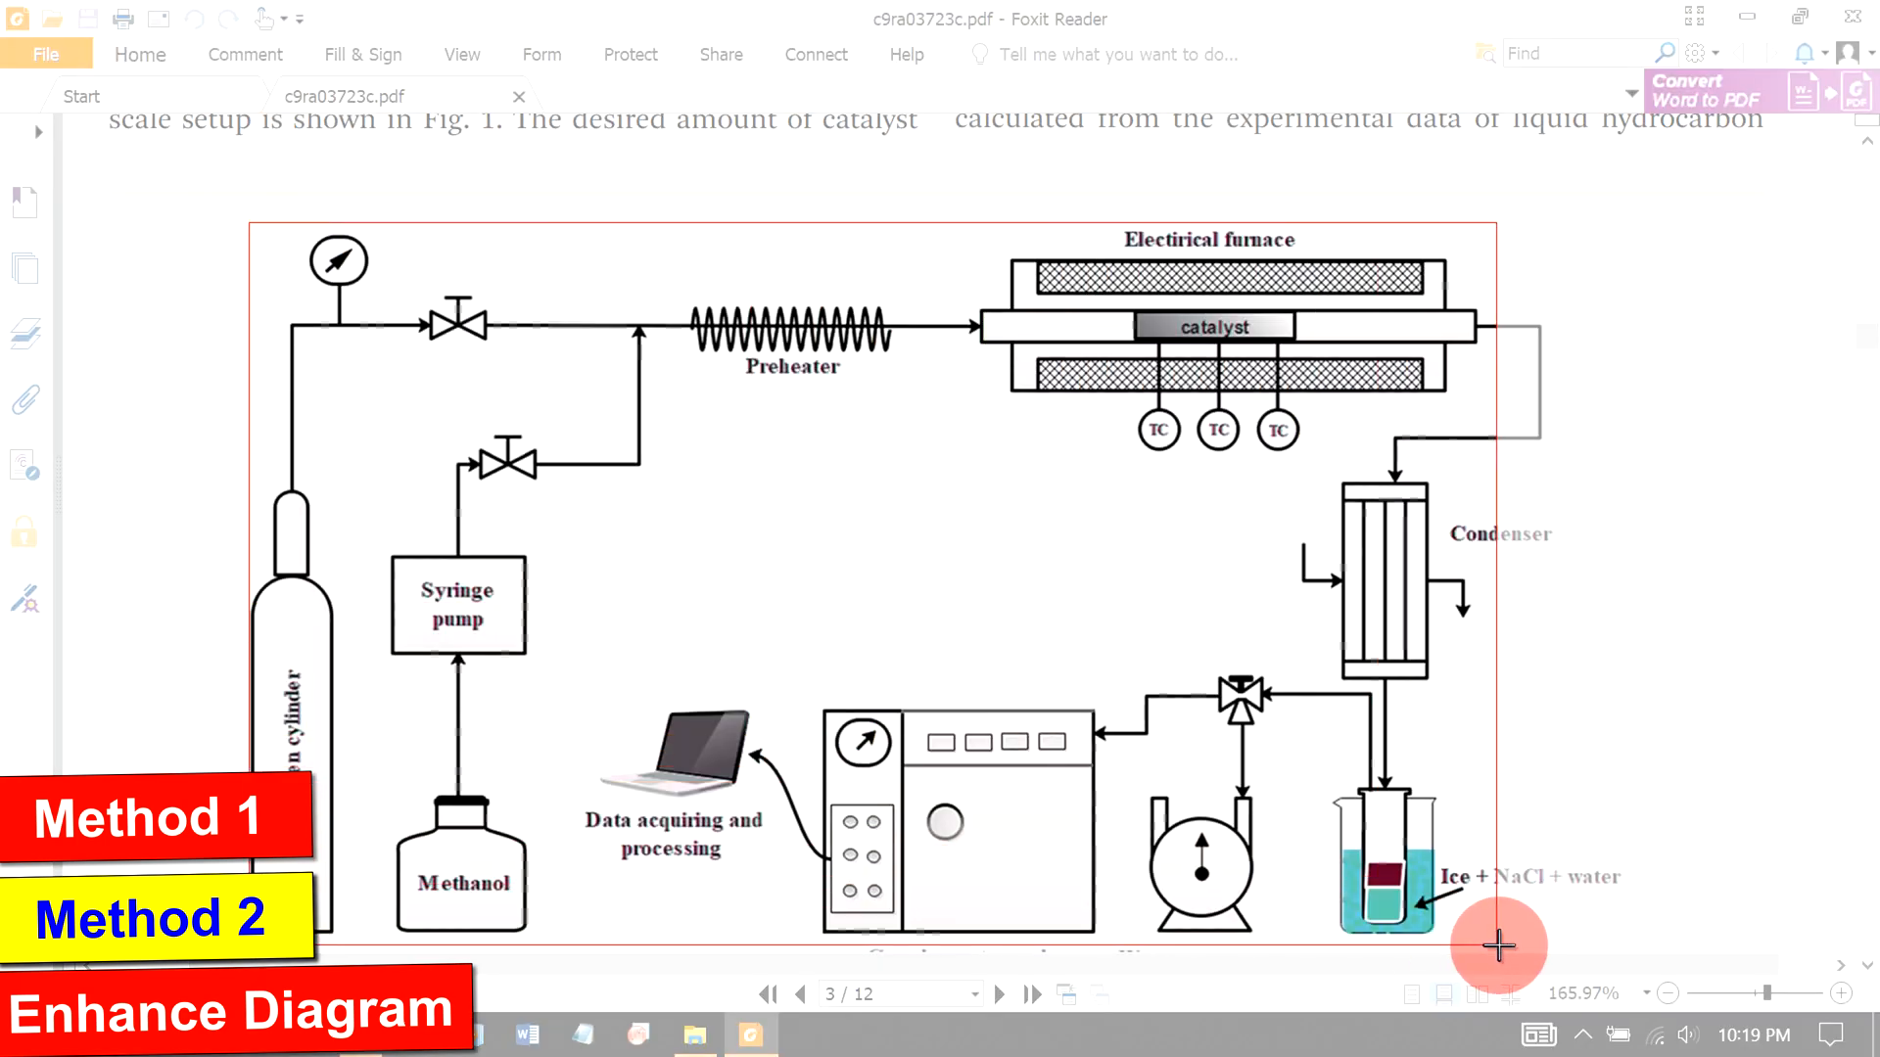
{"action": "mouse_move", "coordinate": [1641, 940]}
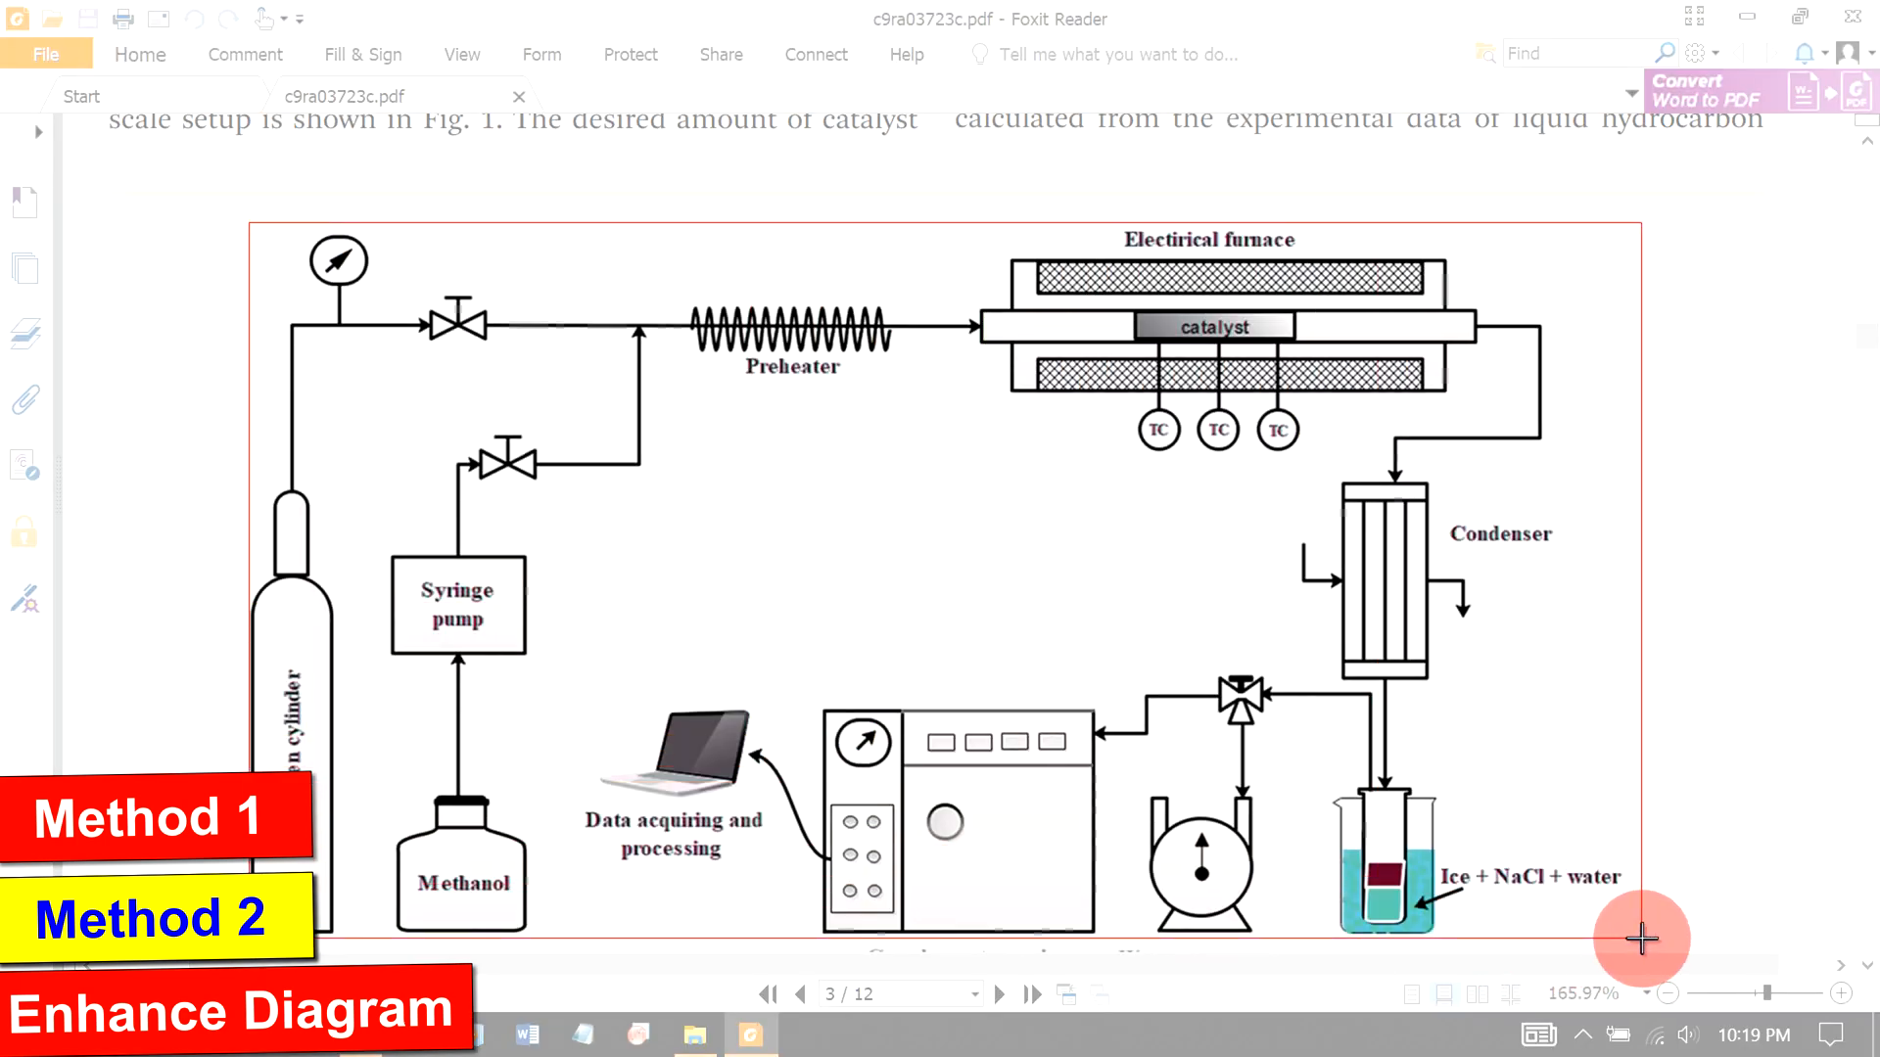
{"action": "left_click", "coordinate": [805, 1034]}
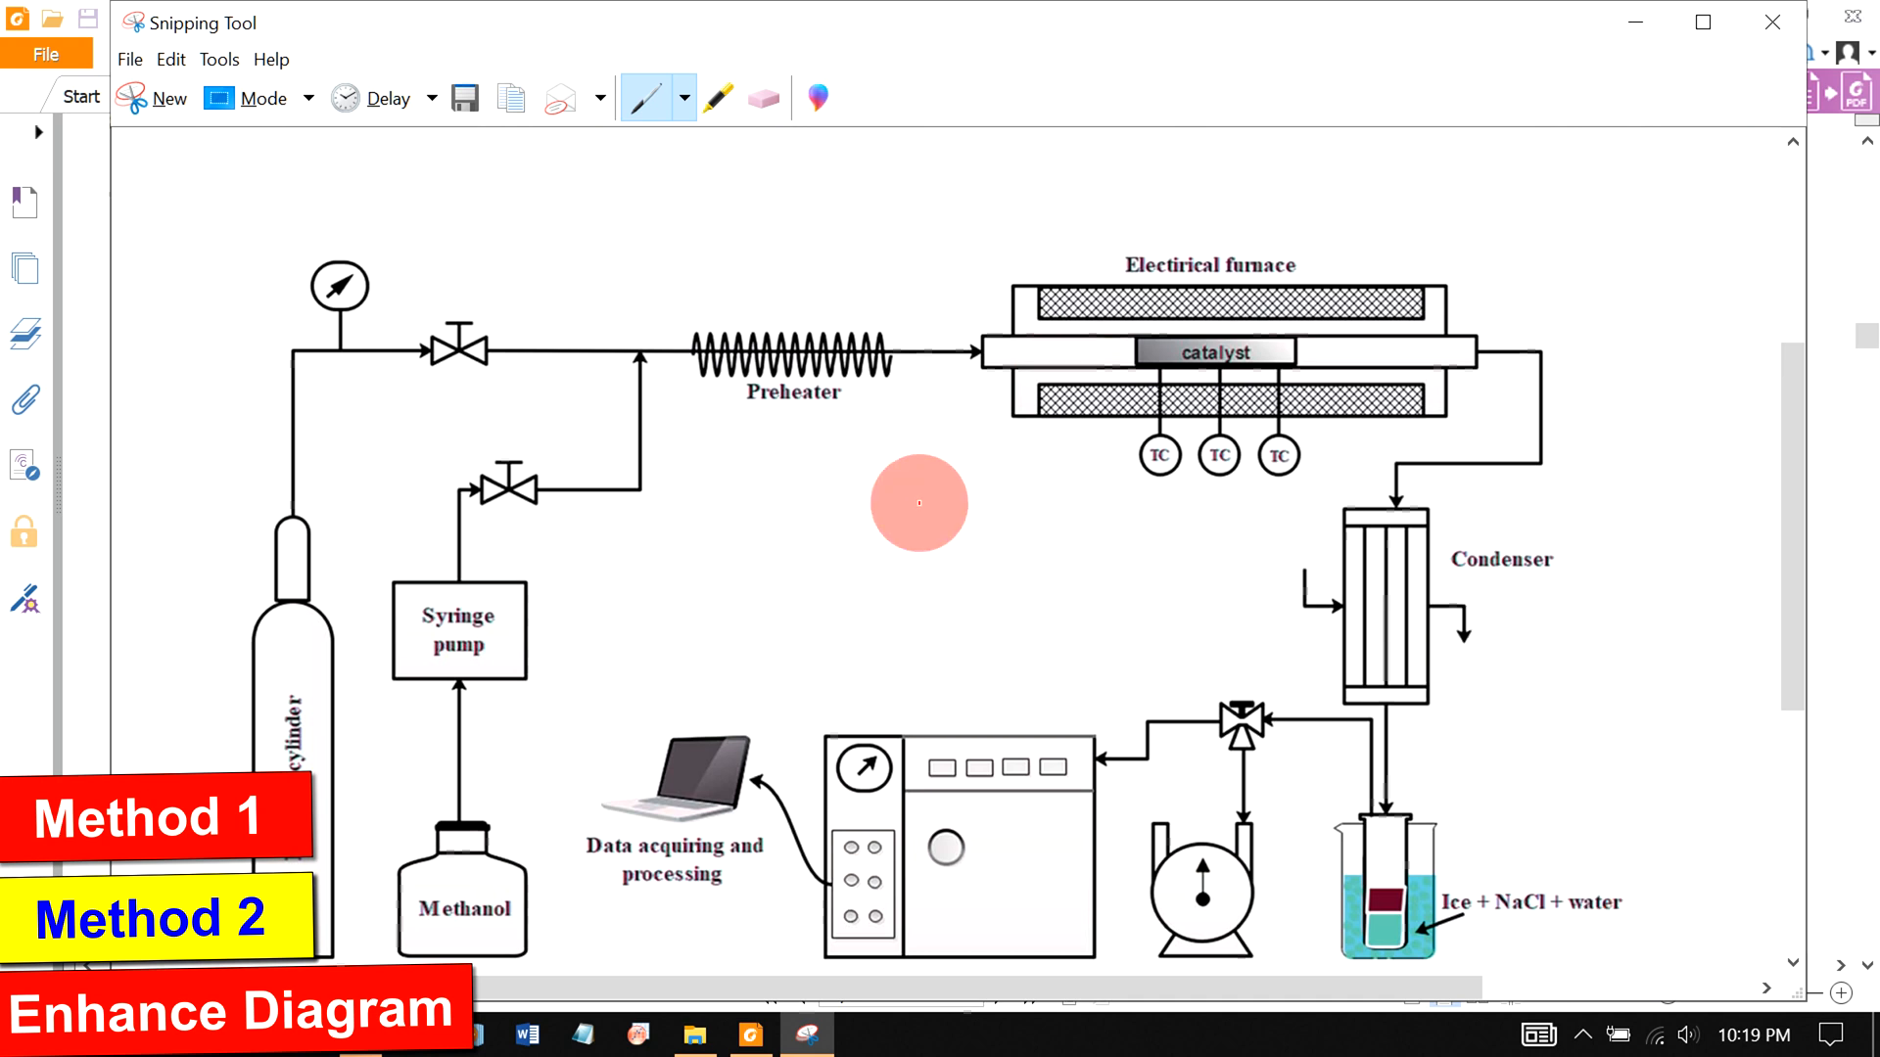
{"action": "right_click", "coordinate": [919, 503]}
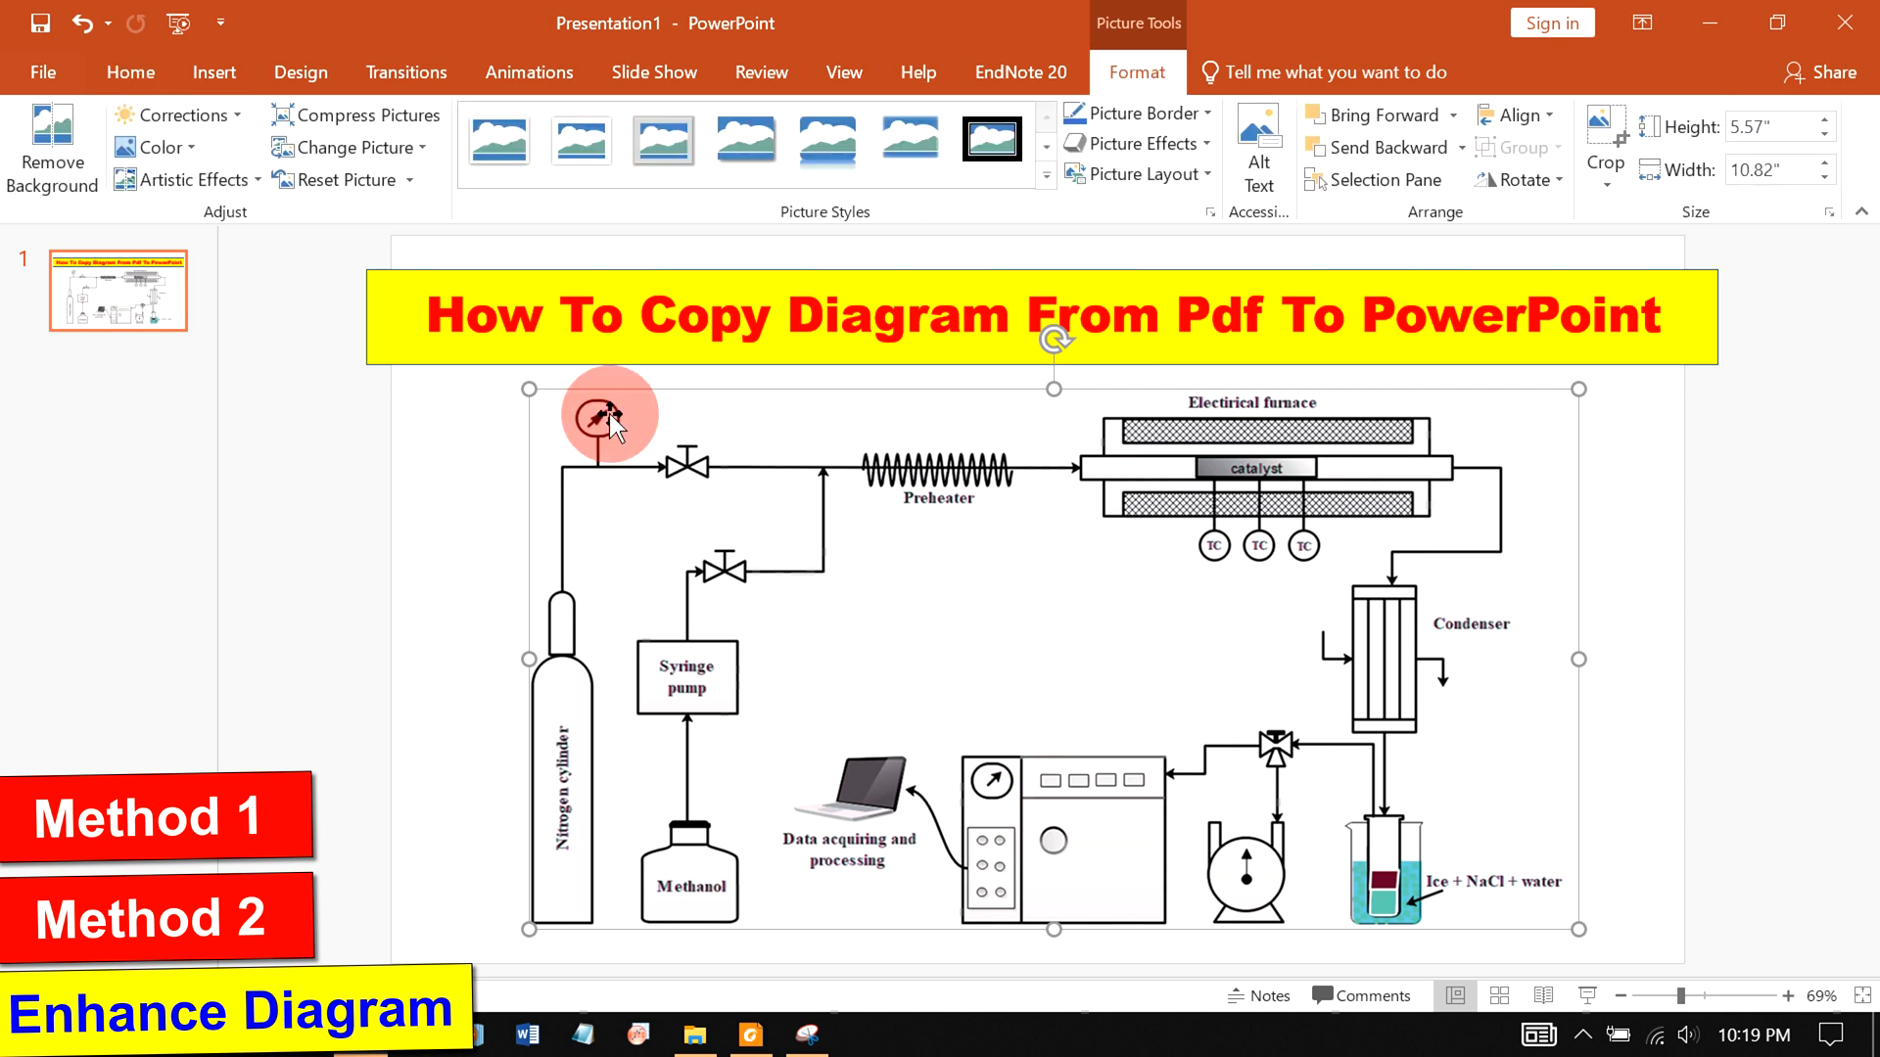
- Apply the Sharpen correction preset to the pasted schematic and deselect it
{"action": "left_click", "coordinate": [174, 116]}
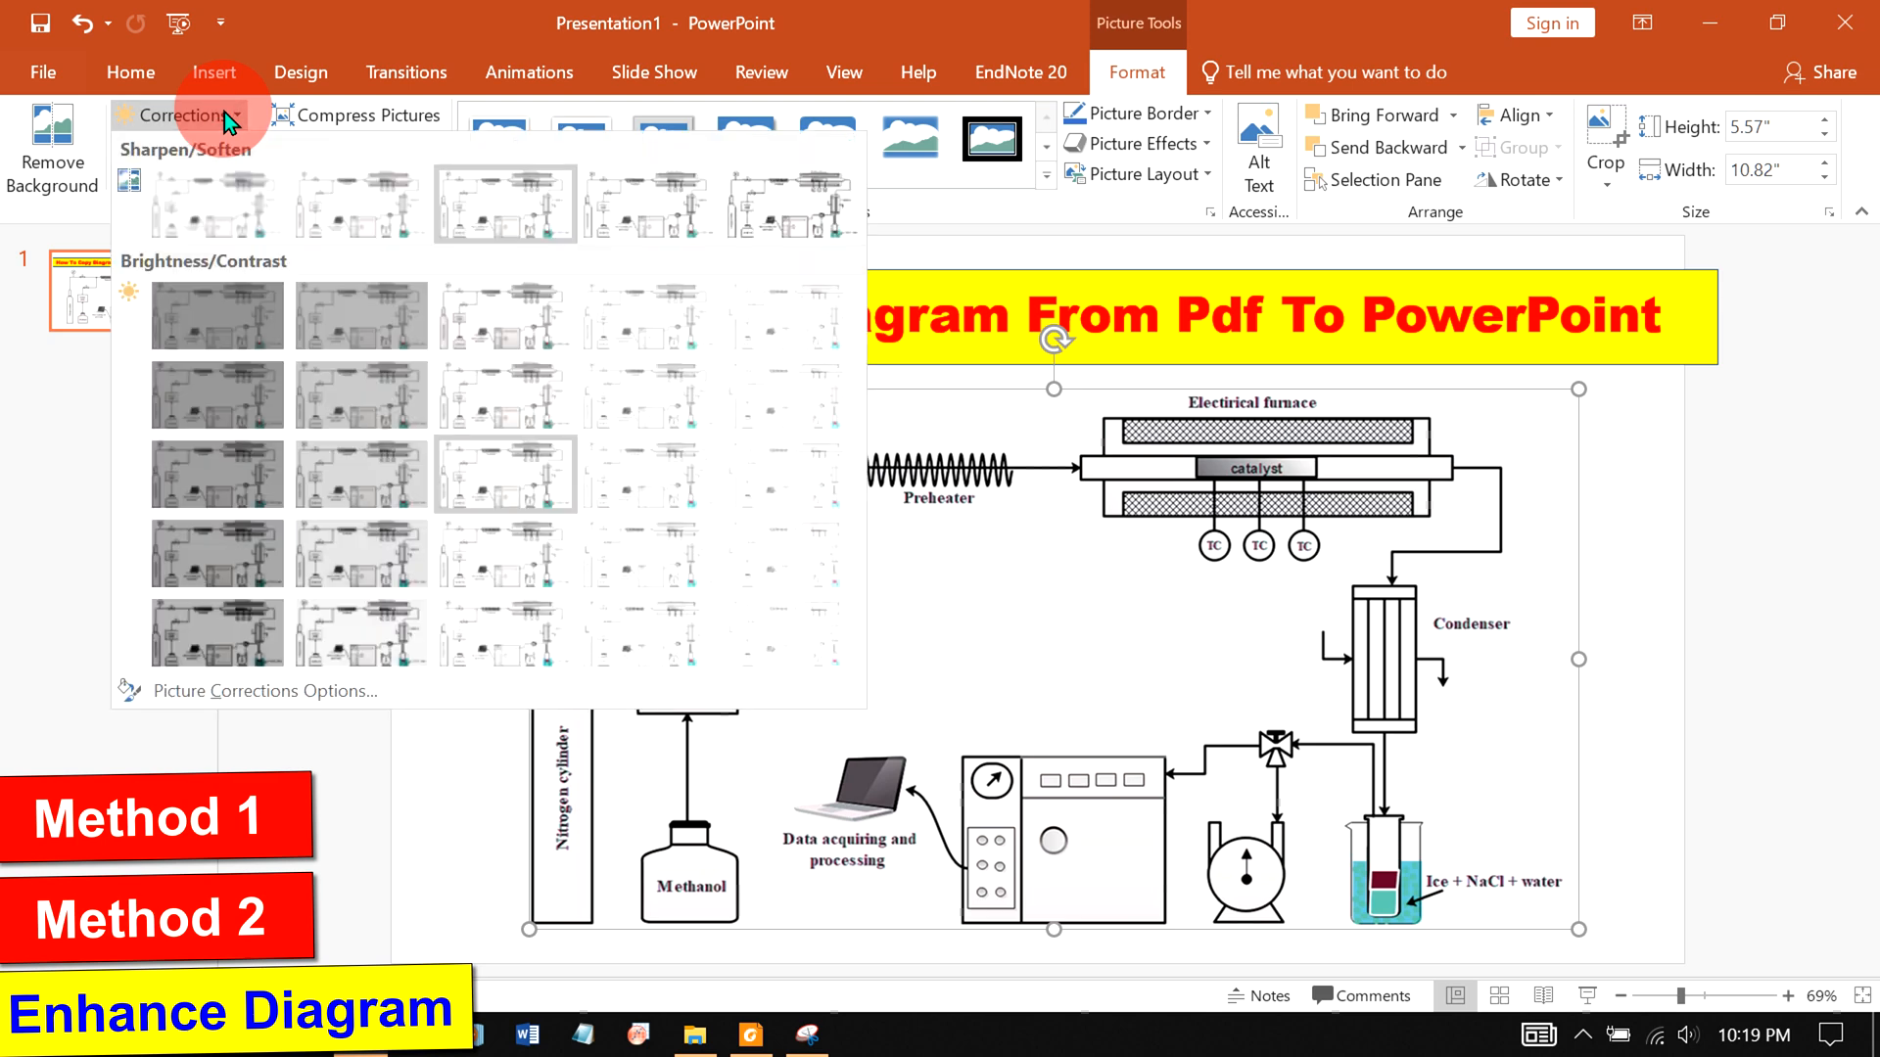
{"action": "mouse_move", "coordinate": [791, 203]}
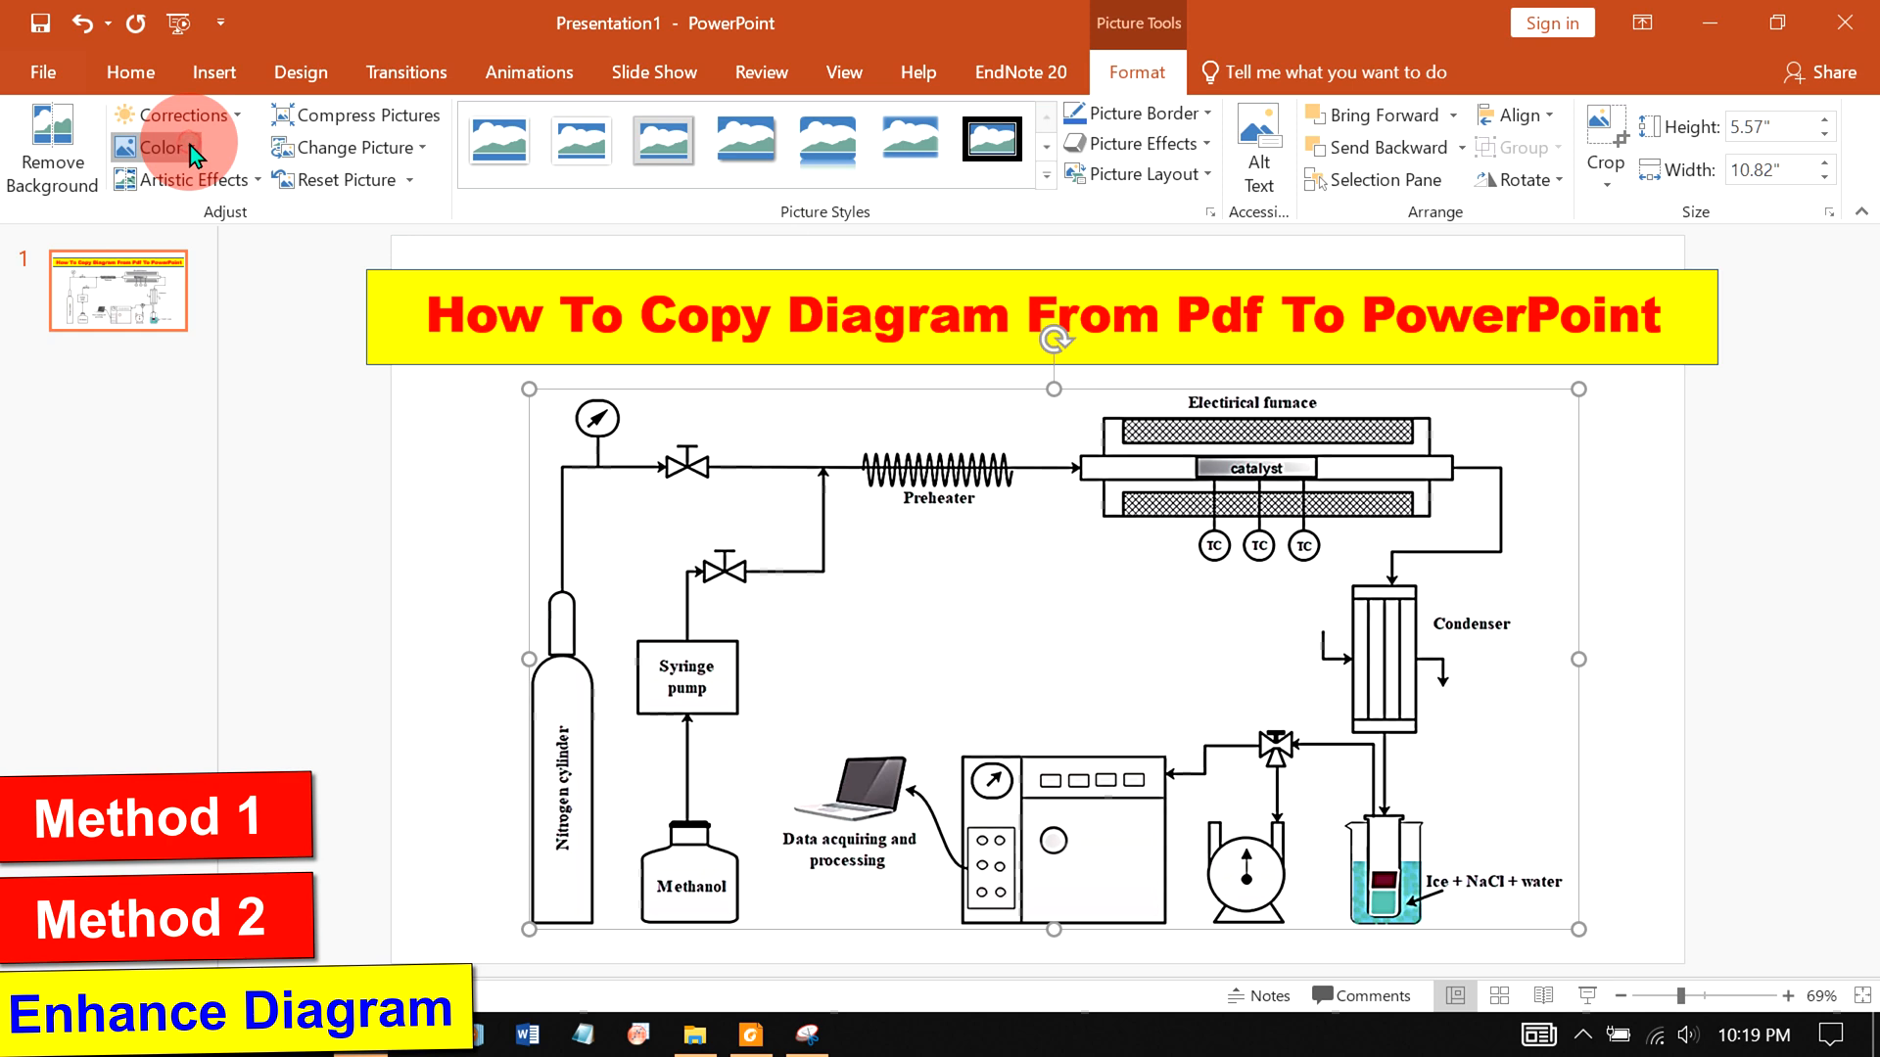
{"action": "left_click", "coordinate": [156, 146]}
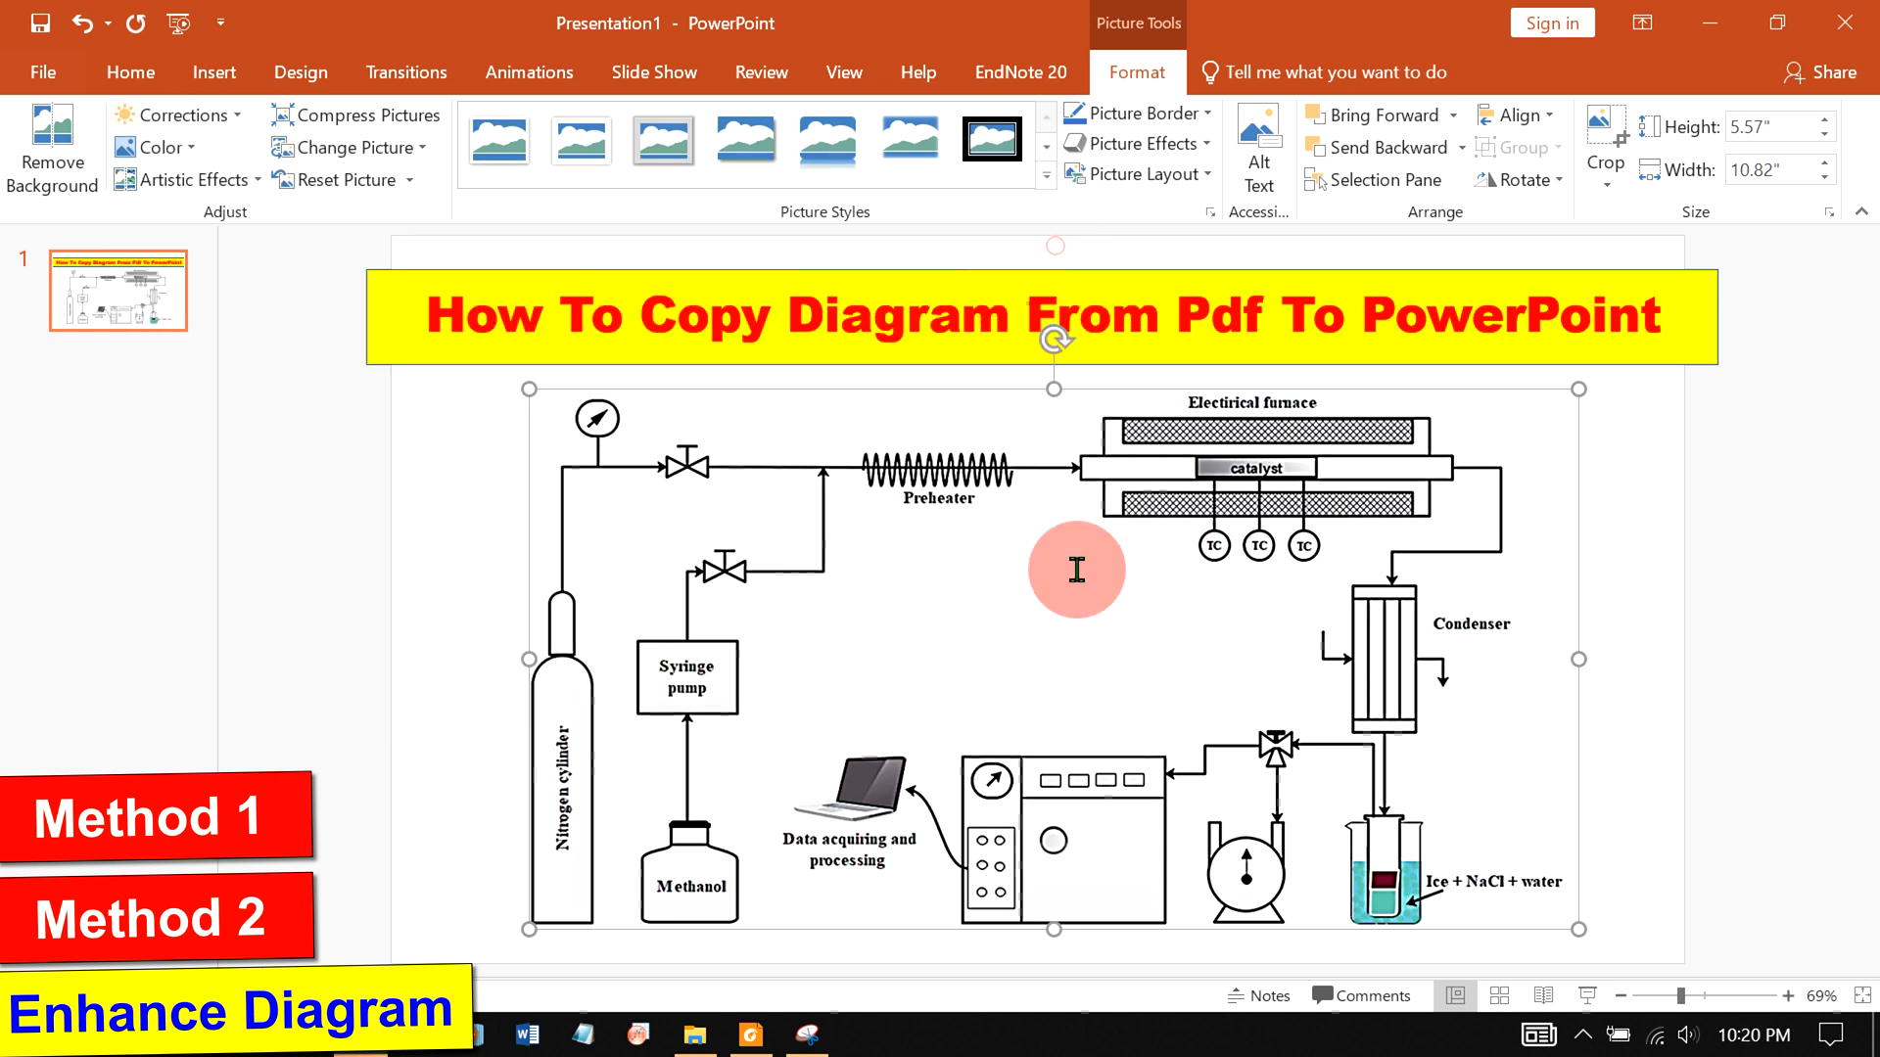
{"action": "left_click", "coordinate": [1778, 773]}
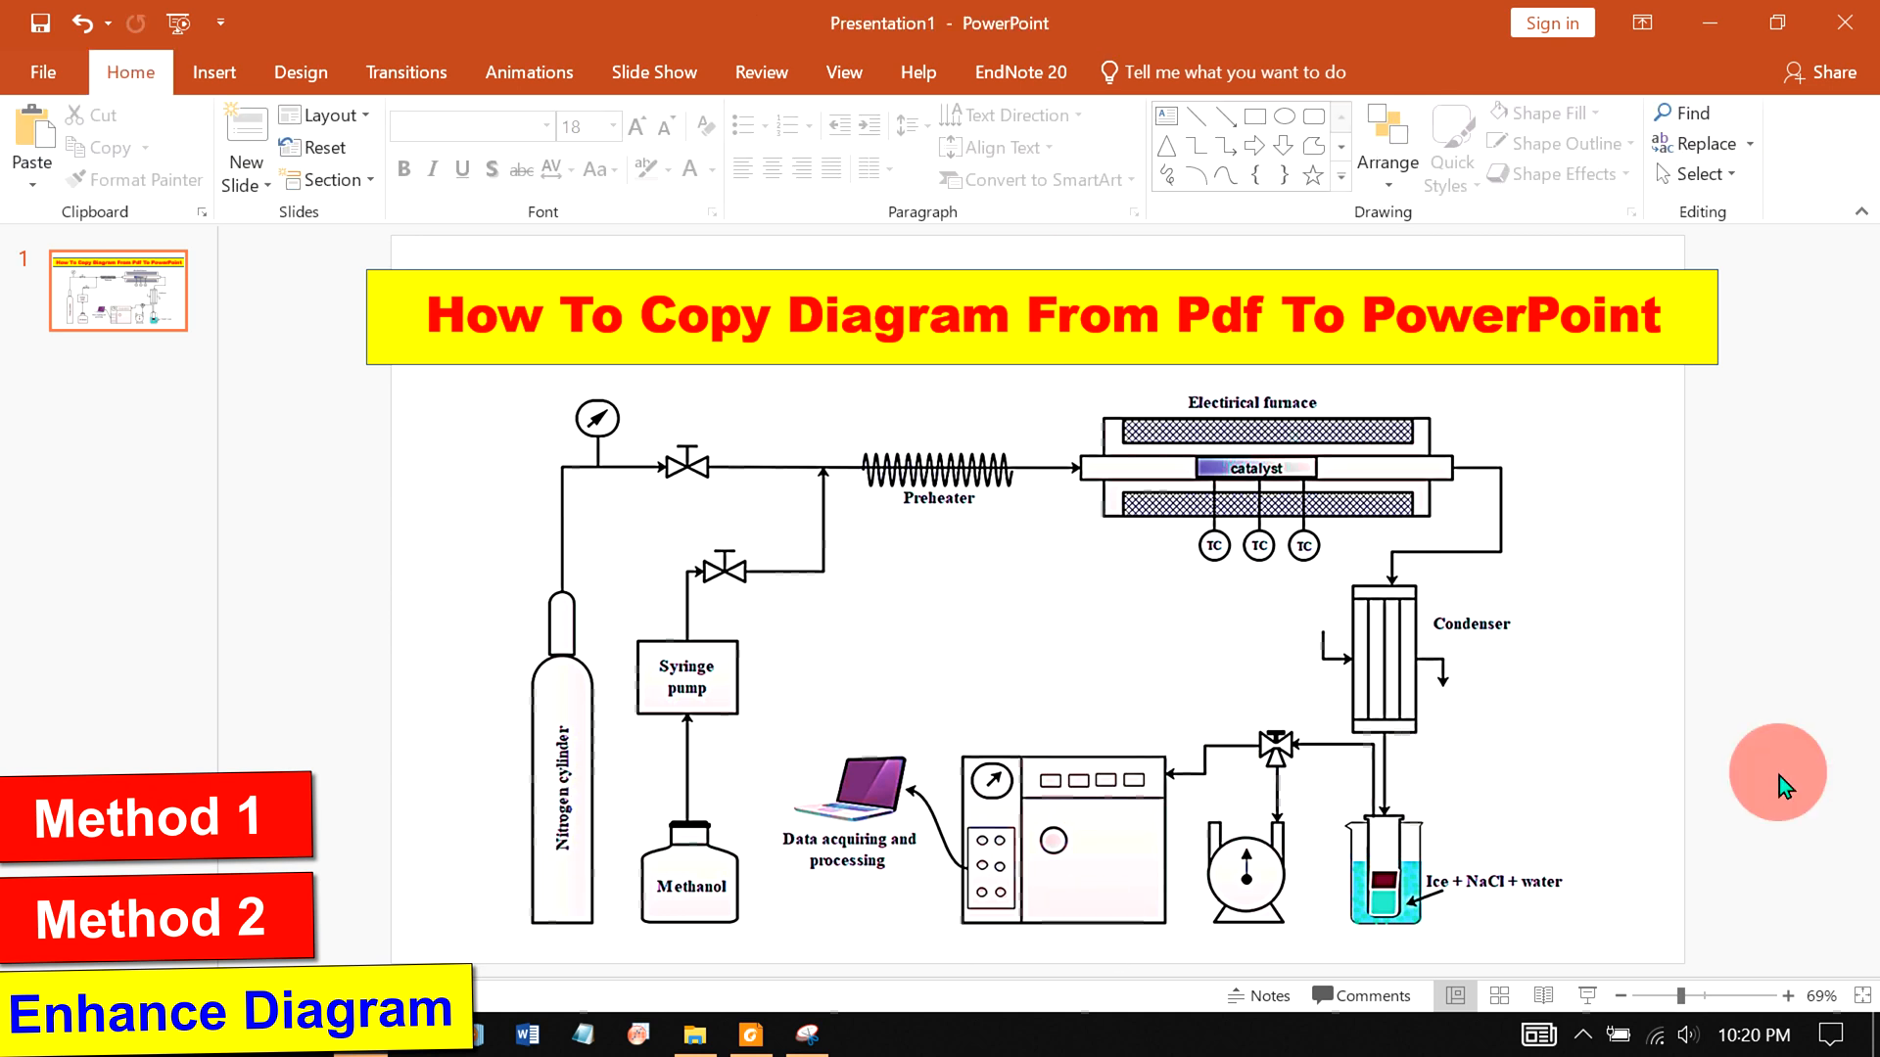